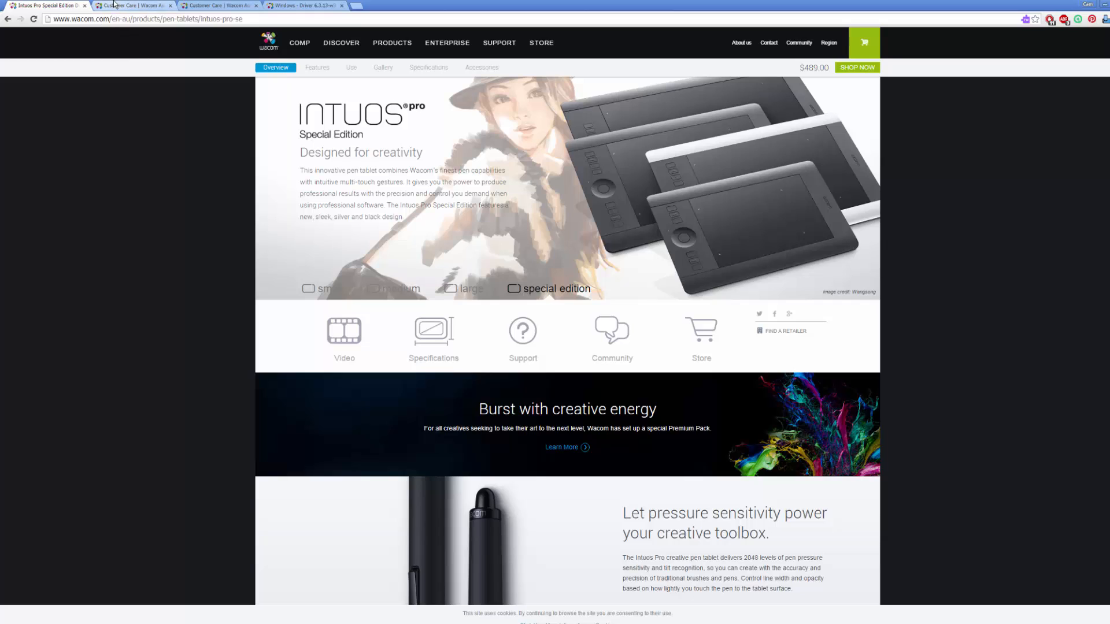
Step: Show the wacom.asia page for Windows Driver 6.3.13-w3 supporting Intuos5
{"action": "left_click", "coordinate": [133, 5]}
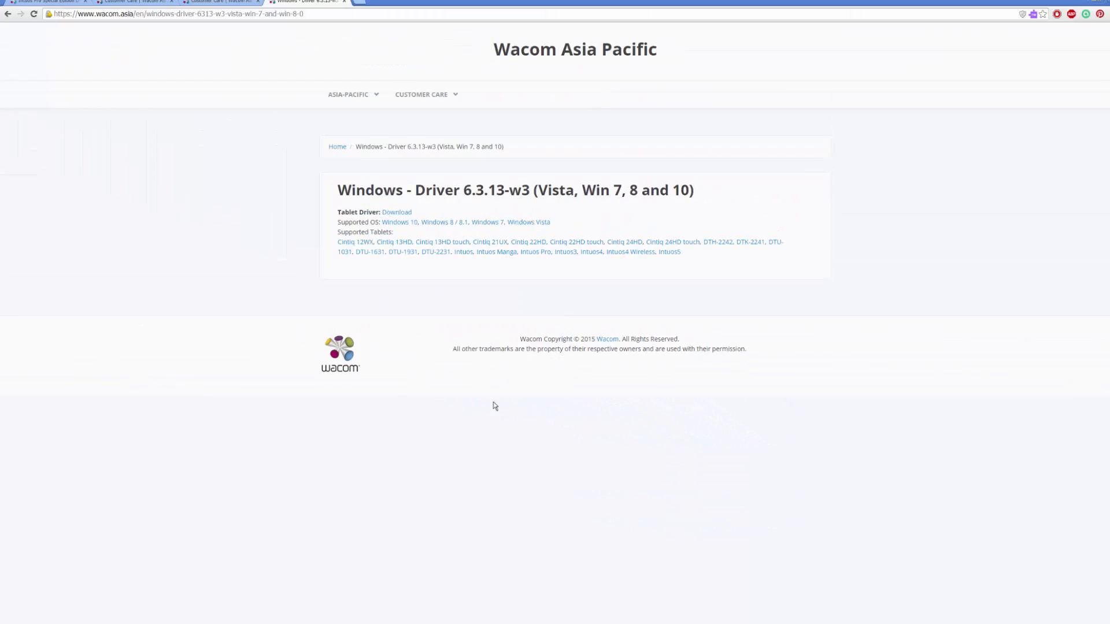
{"action": "mouse_move", "coordinate": [311, 304]}
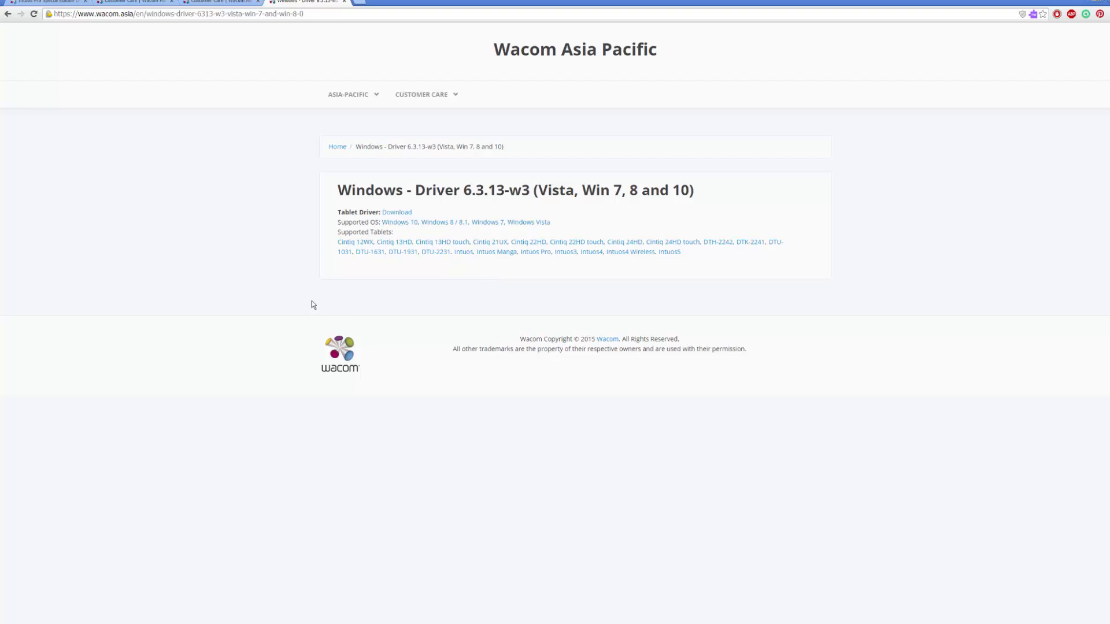
{"action": "mouse_move", "coordinate": [276, 265]}
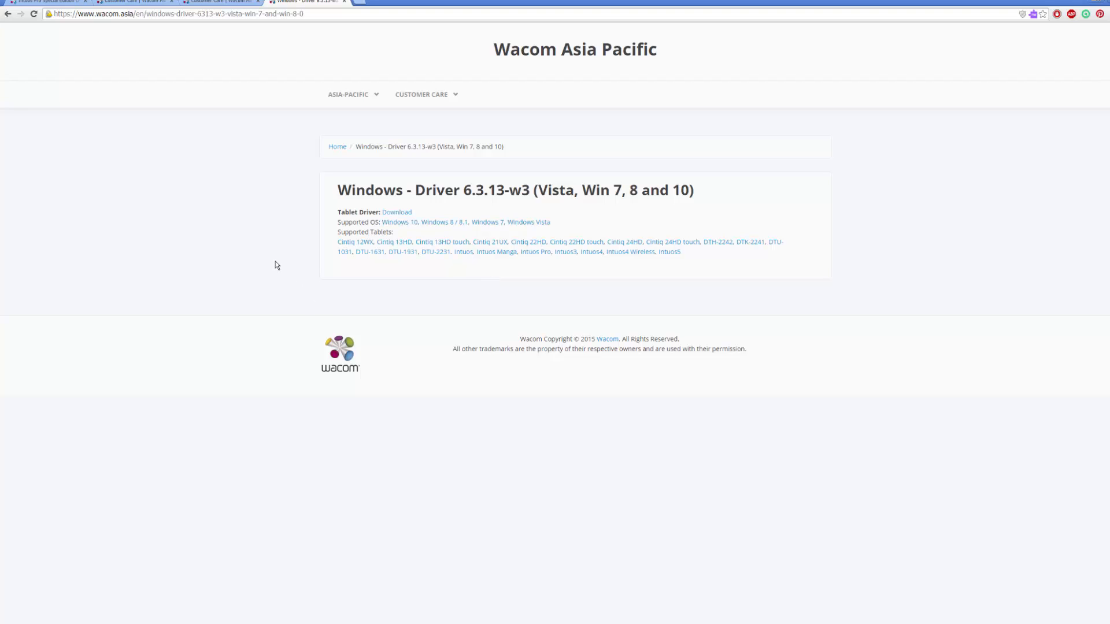
{"action": "mouse_move", "coordinate": [271, 244]}
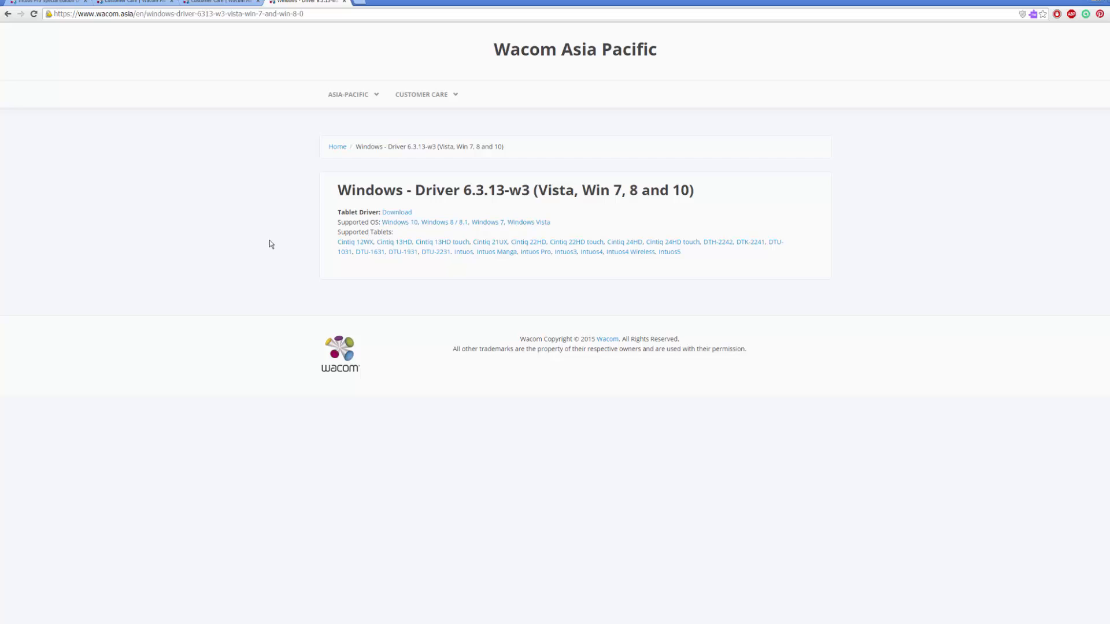
{"action": "mouse_move", "coordinate": [550, 181]}
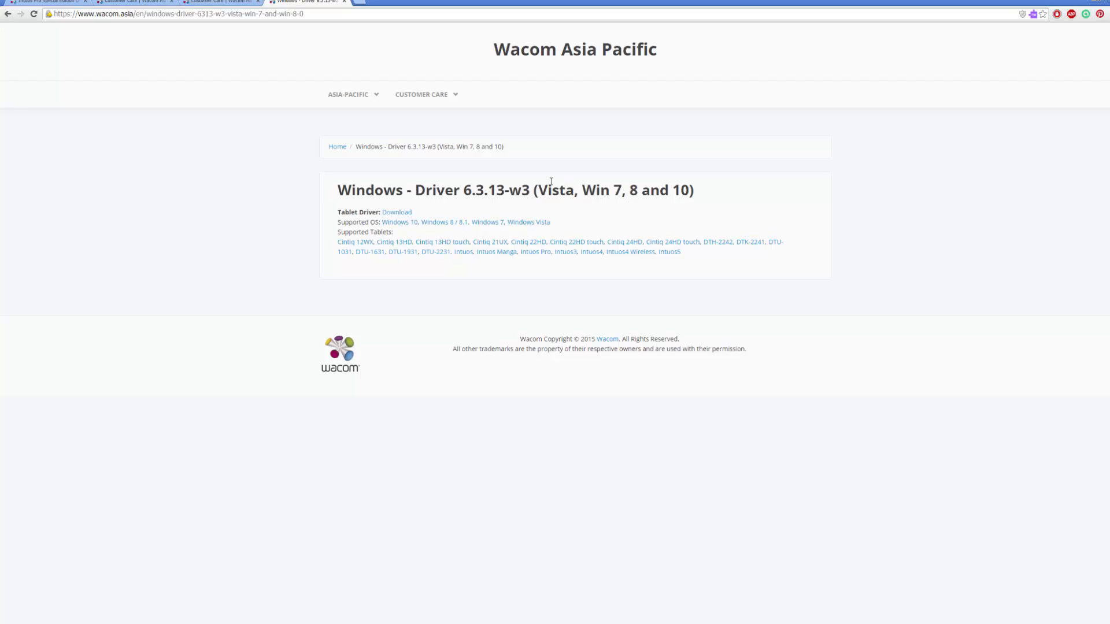
{"action": "mouse_move", "coordinate": [459, 214]}
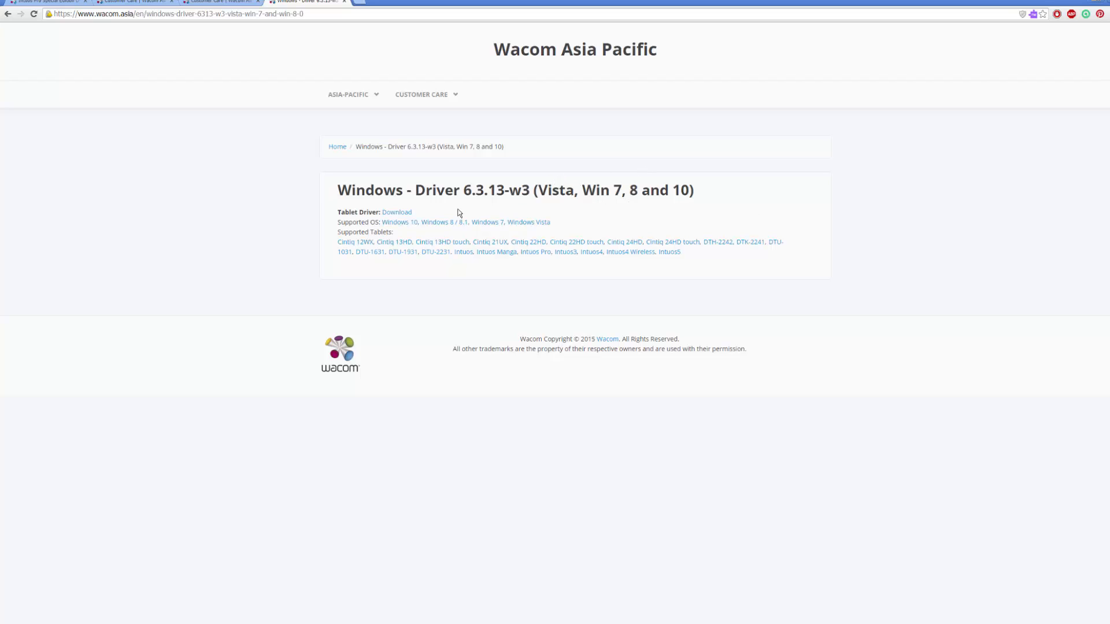
{"action": "mouse_move", "coordinate": [499, 212]}
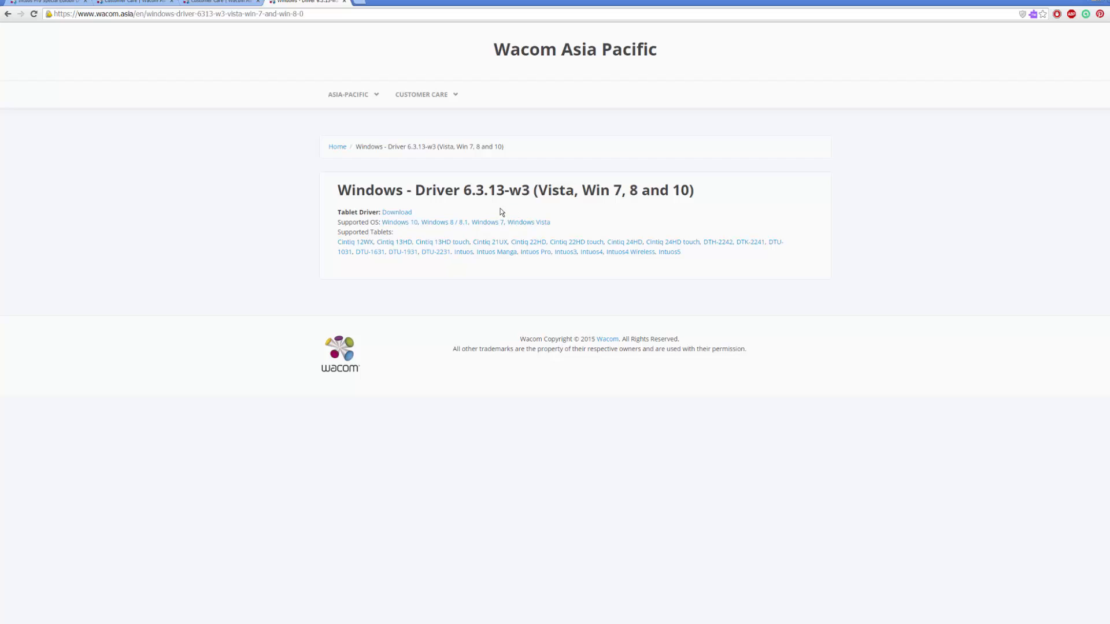
{"action": "mouse_move", "coordinate": [670, 196]}
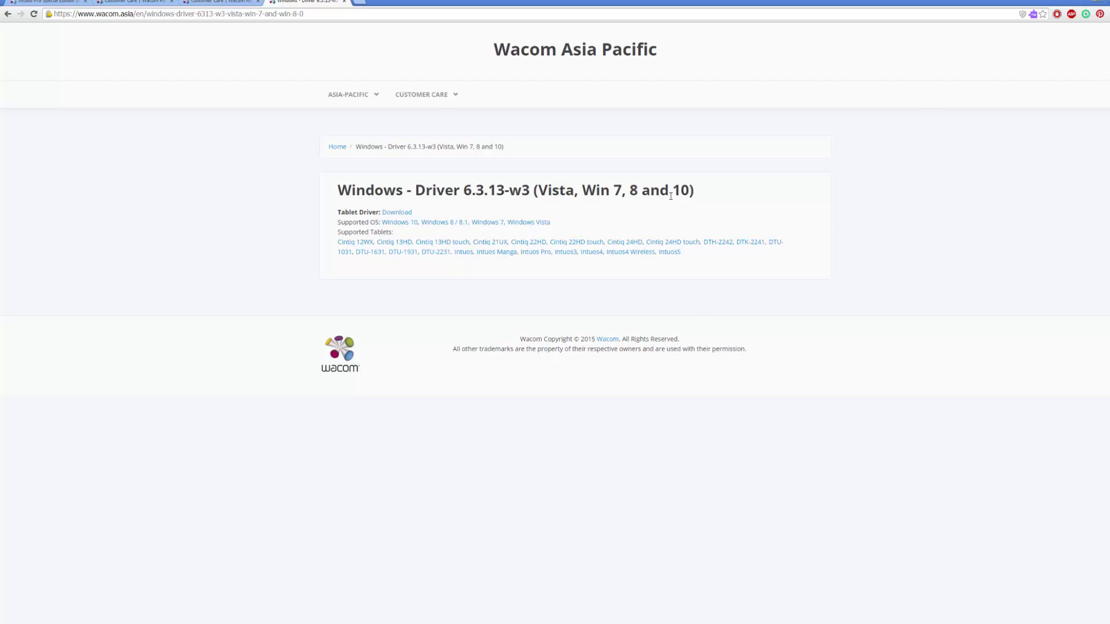
{"action": "mouse_move", "coordinate": [975, 163]}
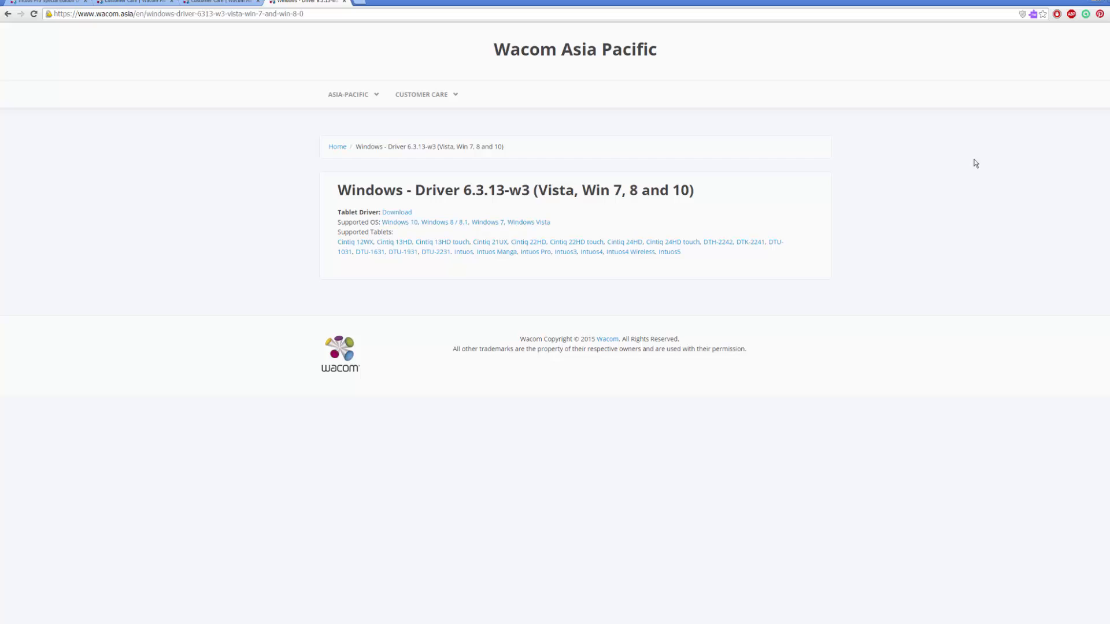
{"action": "mouse_move", "coordinate": [749, 215]}
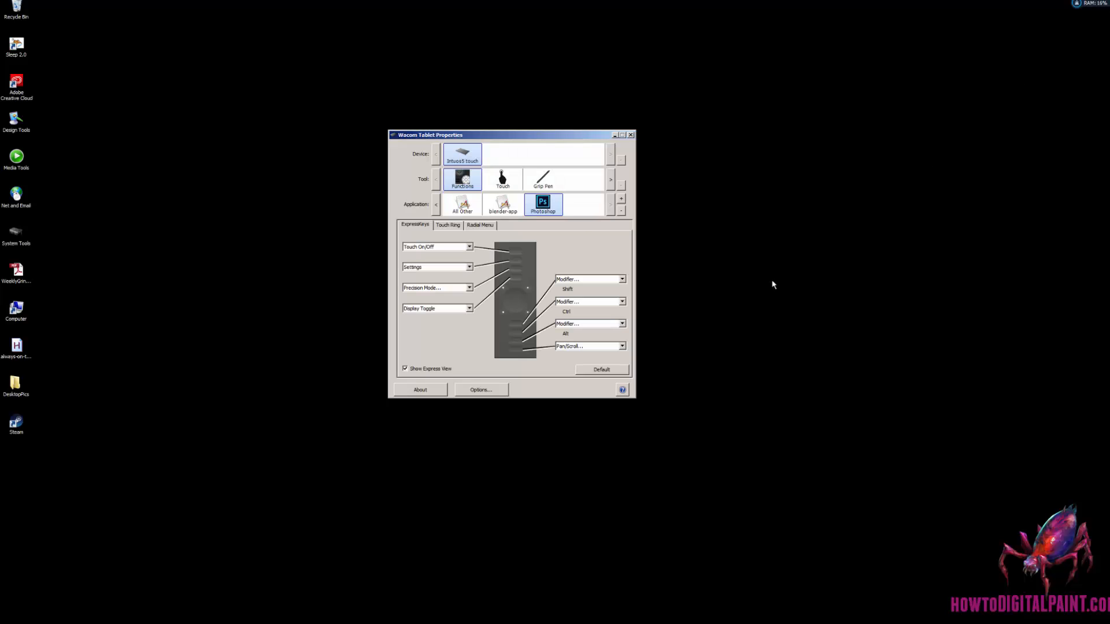
{"action": "mouse_move", "coordinate": [535, 289]}
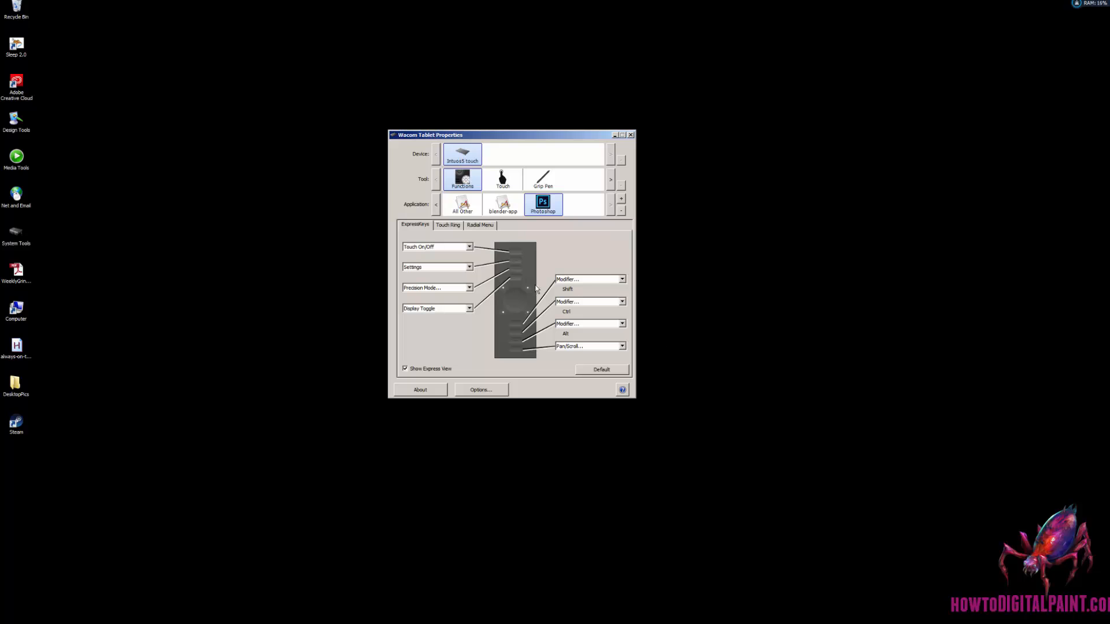
{"action": "mouse_move", "coordinate": [447, 143]}
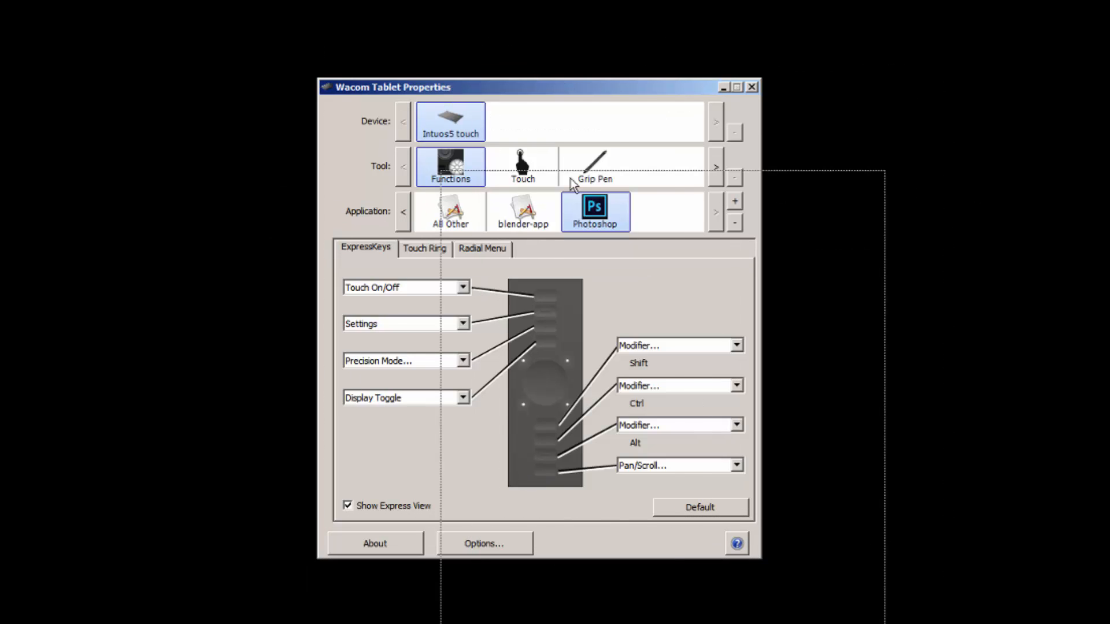
Step: Show the Intuos5 touch ExpressKeys settings for Functions under Photoshop
{"action": "left_click_drag", "start_coordinate": [392, 87], "coordinate": [382, 97]}
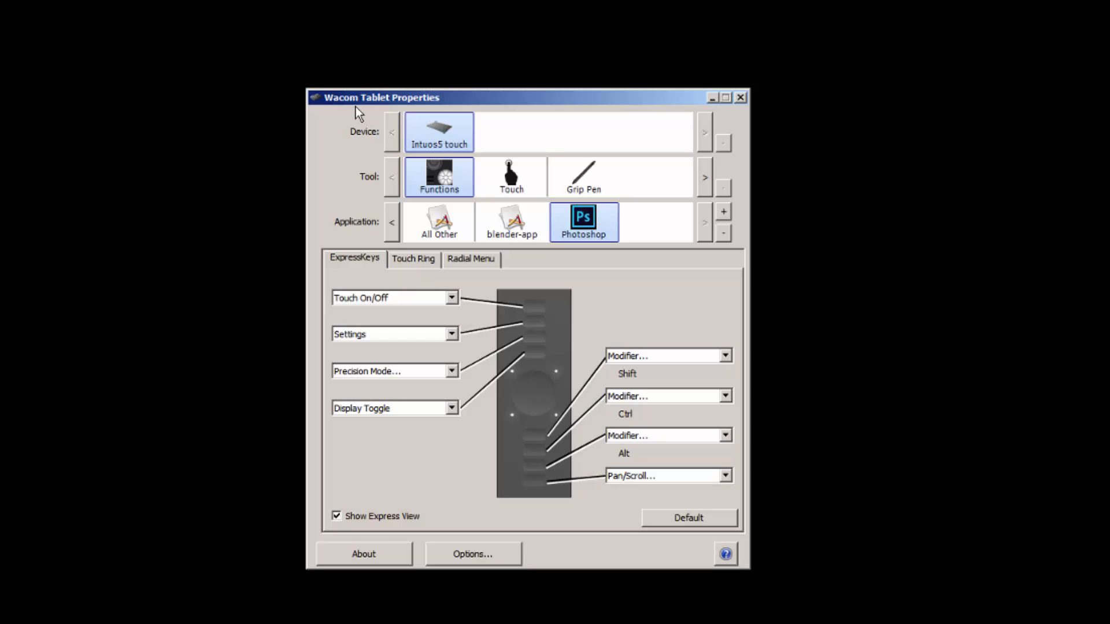
{"action": "mouse_move", "coordinate": [431, 109]}
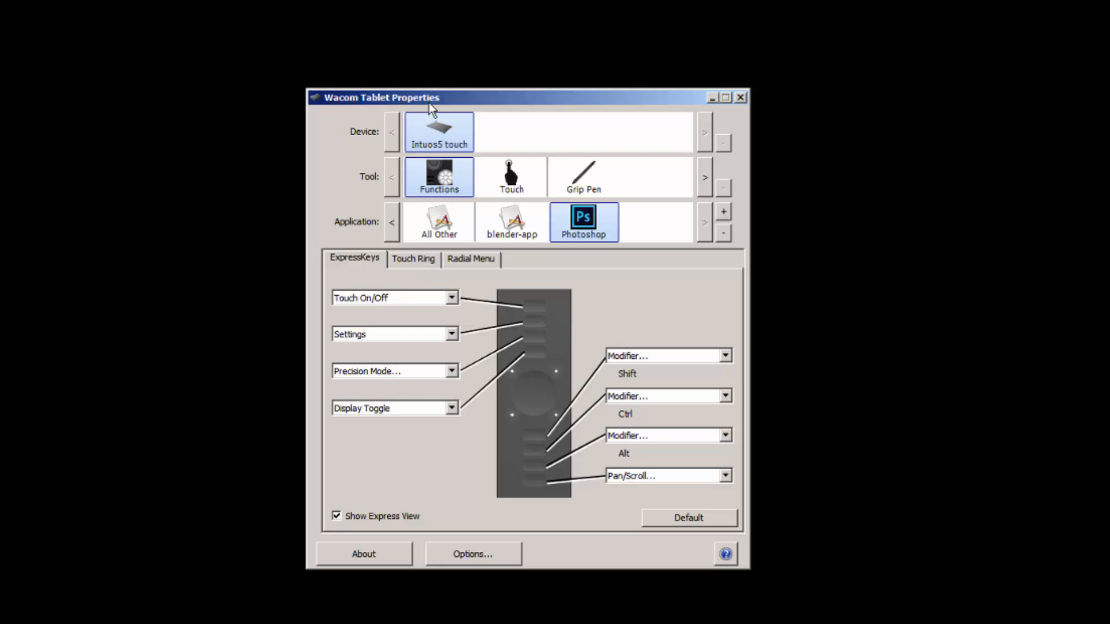
{"action": "mouse_move", "coordinate": [437, 344]}
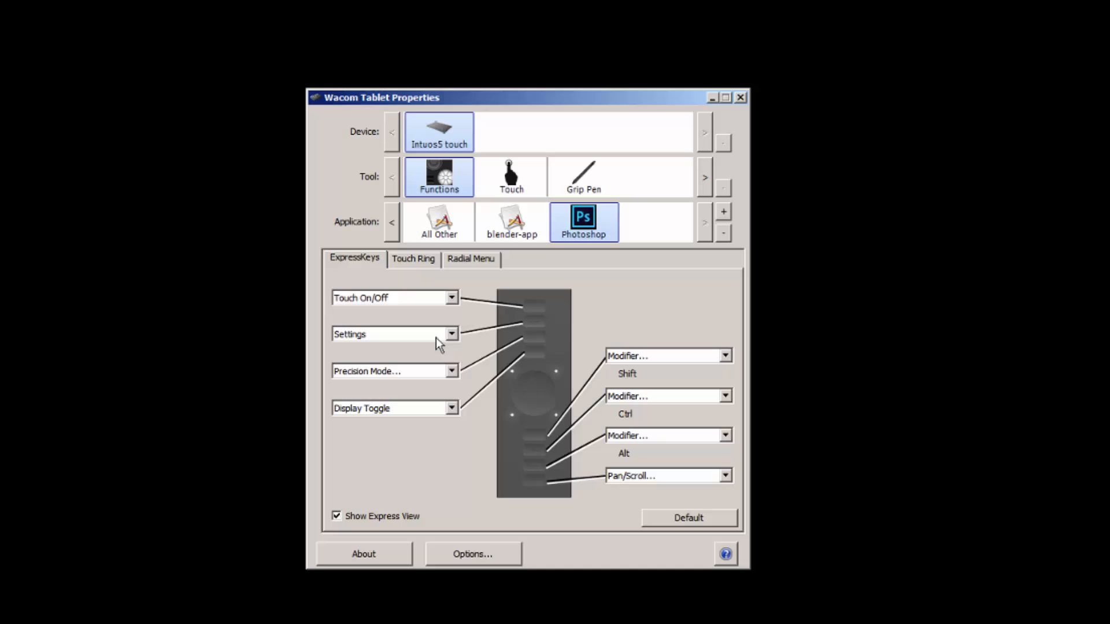
{"action": "mouse_move", "coordinate": [511, 177]}
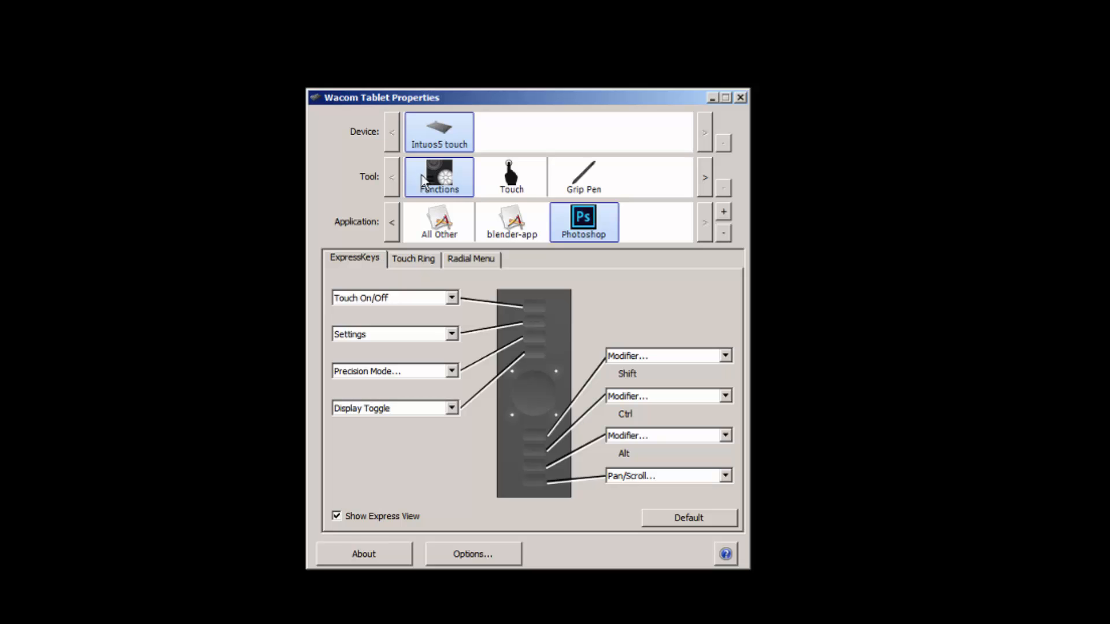
{"action": "mouse_move", "coordinate": [637, 276]}
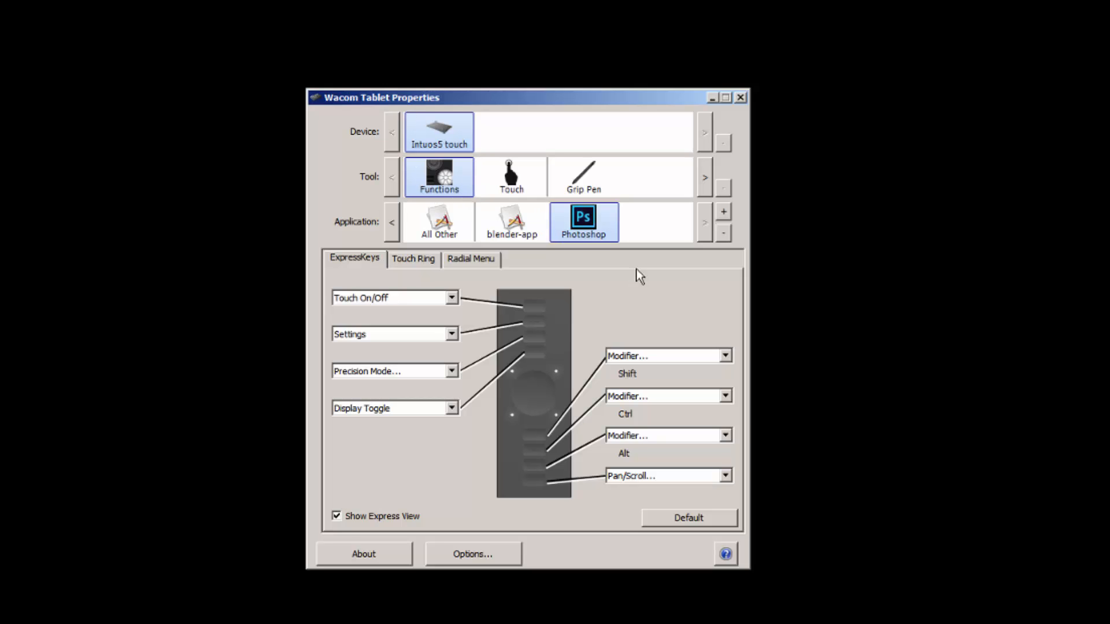
{"action": "mouse_move", "coordinate": [600, 274]}
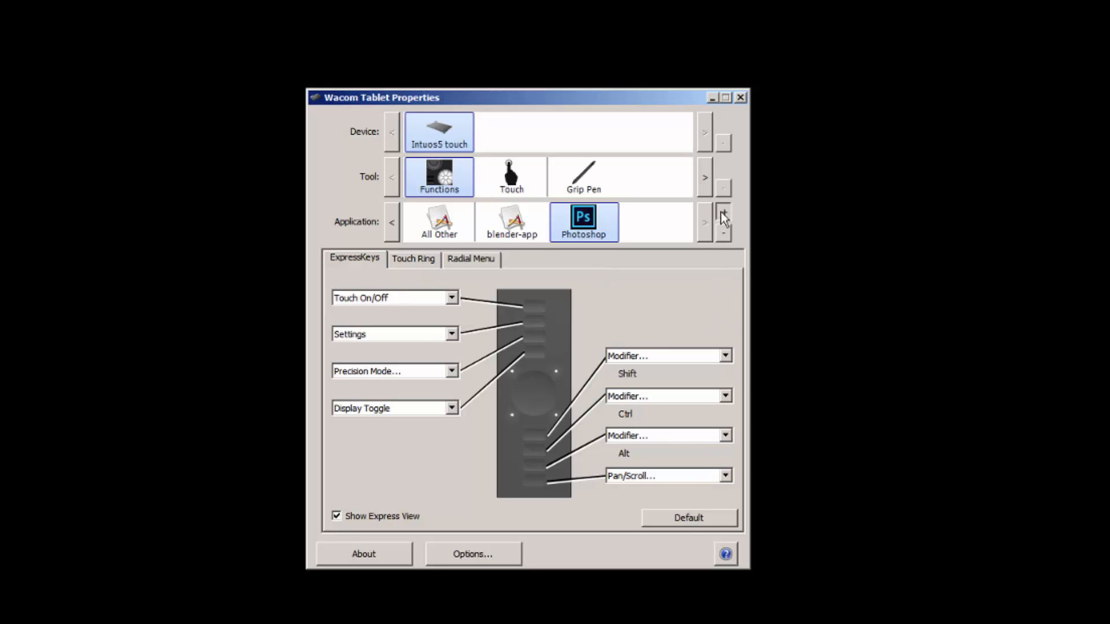
{"action": "left_click", "coordinate": [723, 210]}
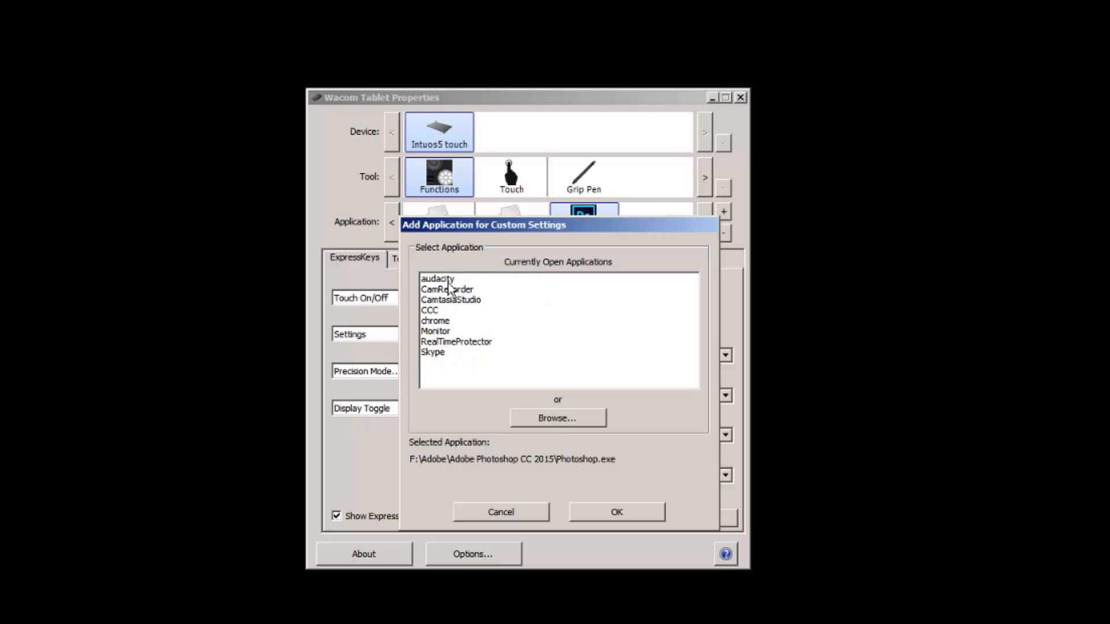
{"action": "mouse_move", "coordinate": [579, 431]}
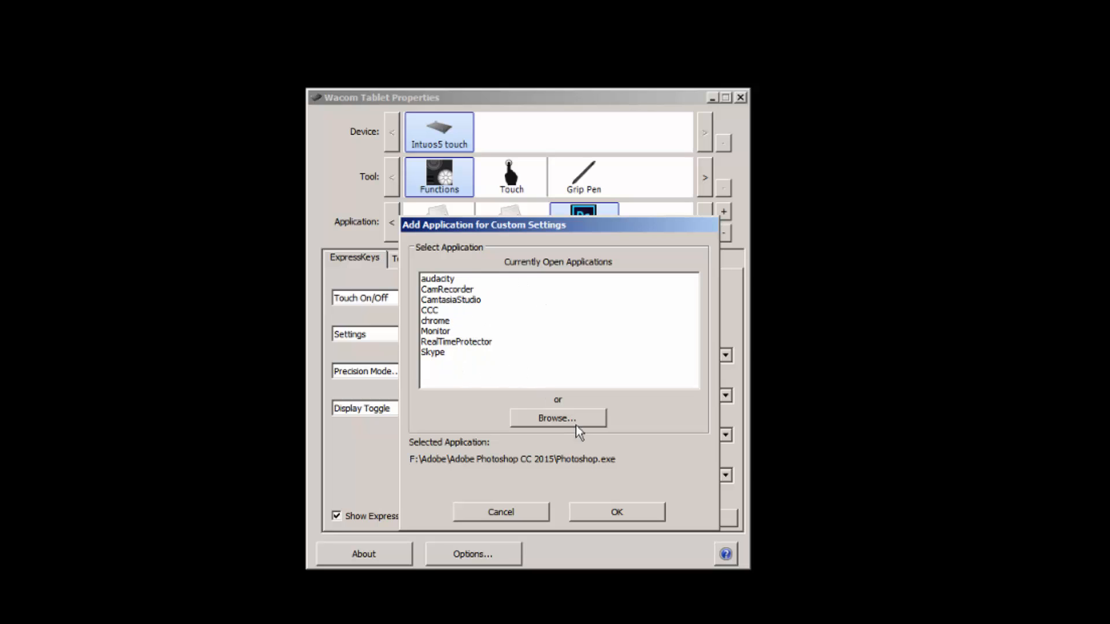
{"action": "left_click", "coordinate": [615, 512]}
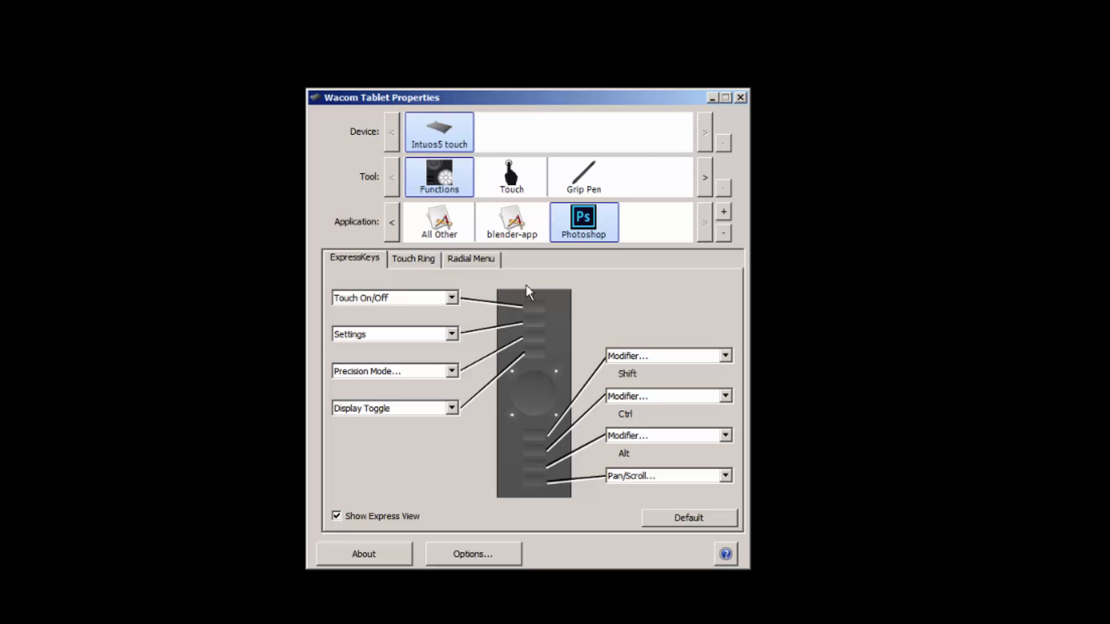
{"action": "mouse_move", "coordinate": [472, 320]}
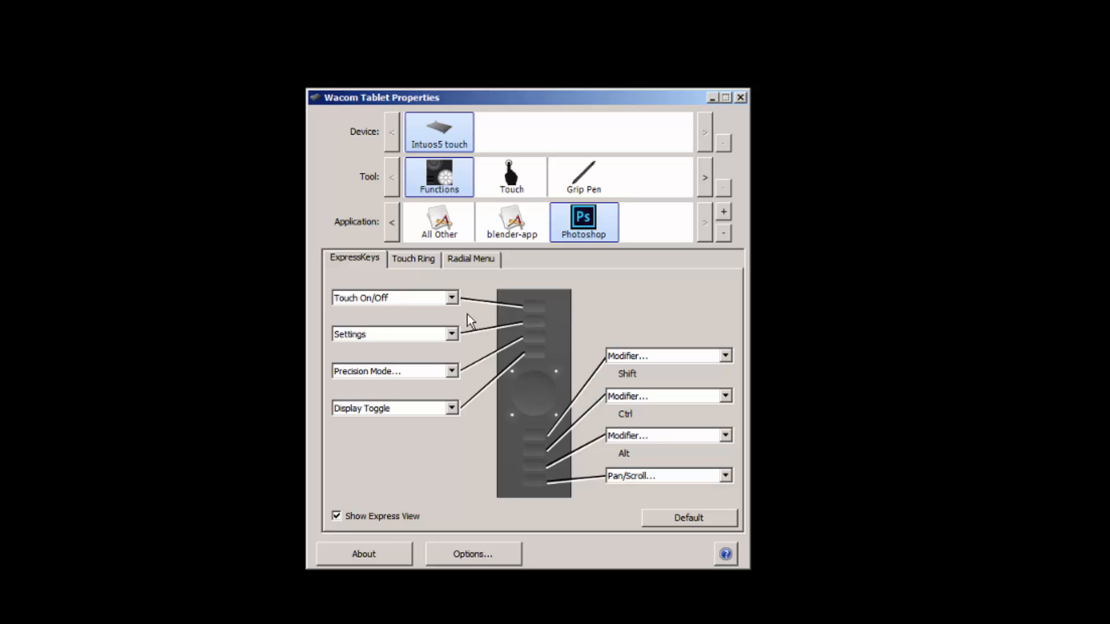
{"action": "left_click", "coordinate": [450, 297]}
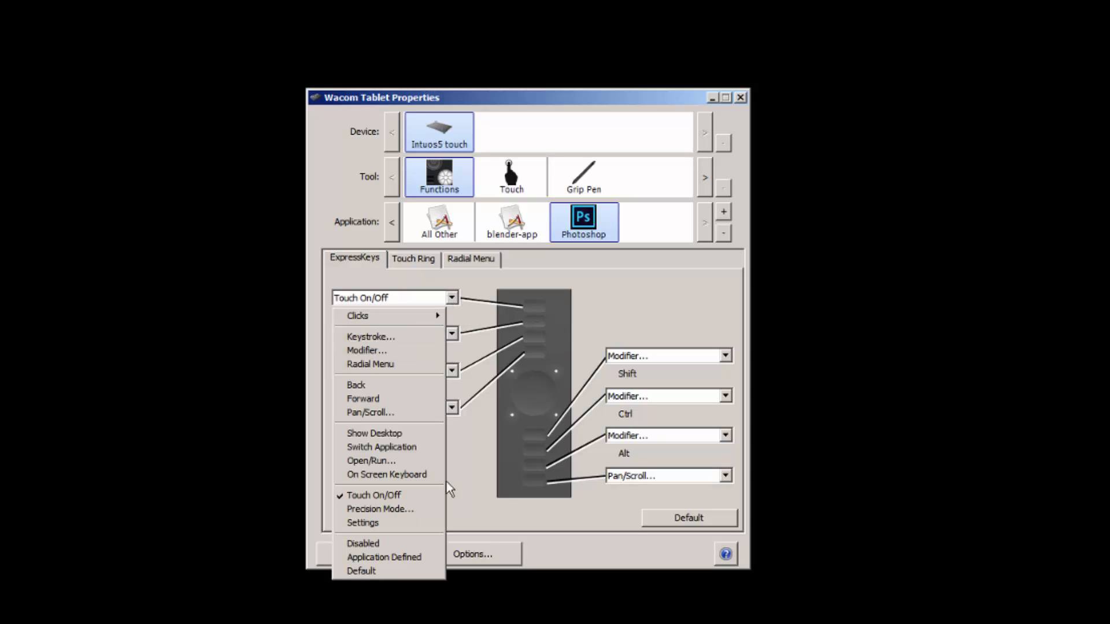
{"action": "left_click", "coordinate": [362, 523]}
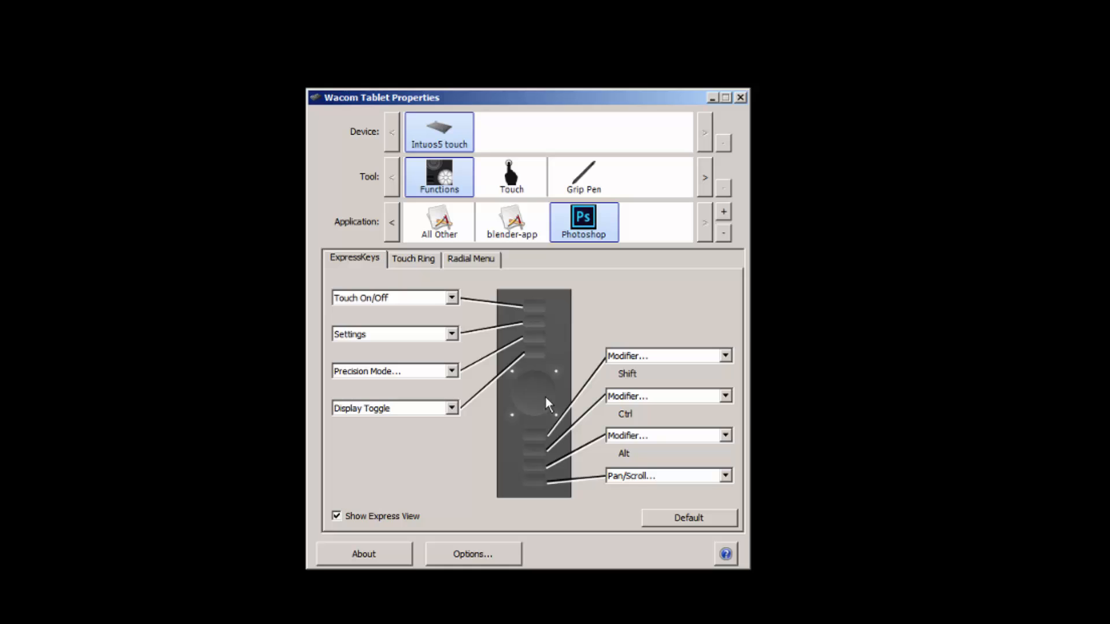
{"action": "left_click", "coordinate": [413, 258]}
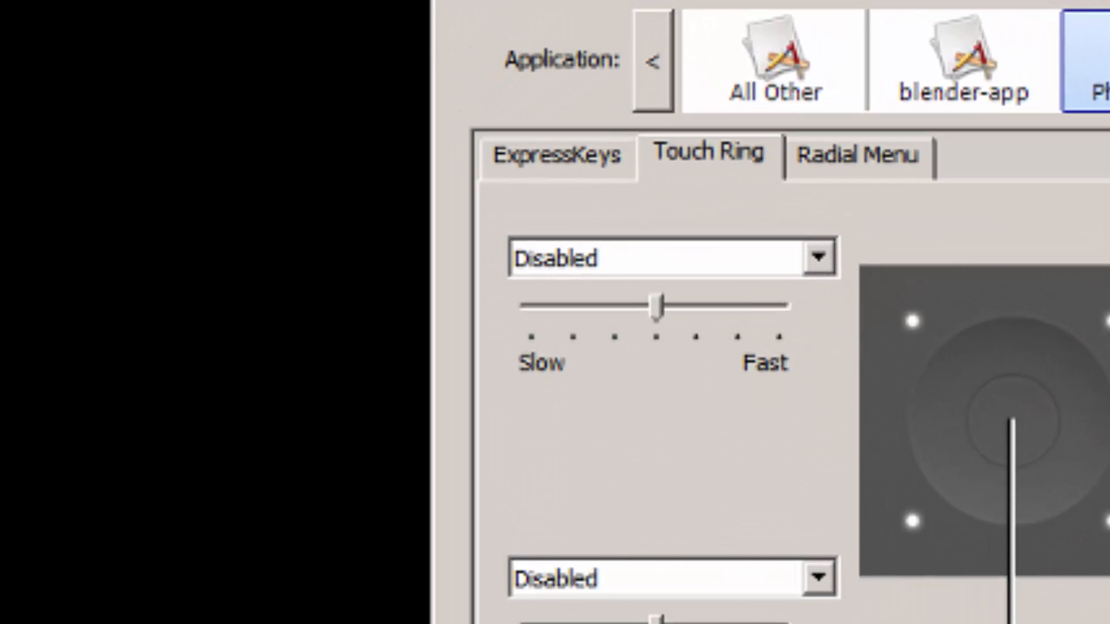
Step: Return from the Radial Menu to the Photoshop ExpressKey assignments with Shift, Ctrl, Alt and Pan/Scroll
{"action": "left_click", "coordinate": [859, 153]}
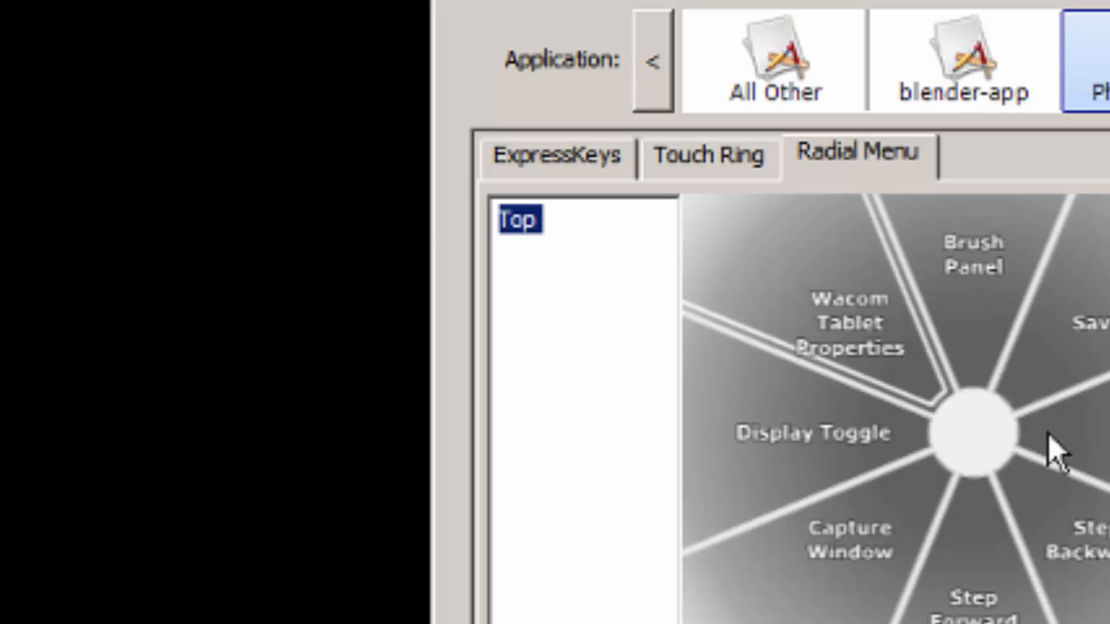
{"action": "mouse_move", "coordinate": [1040, 346]}
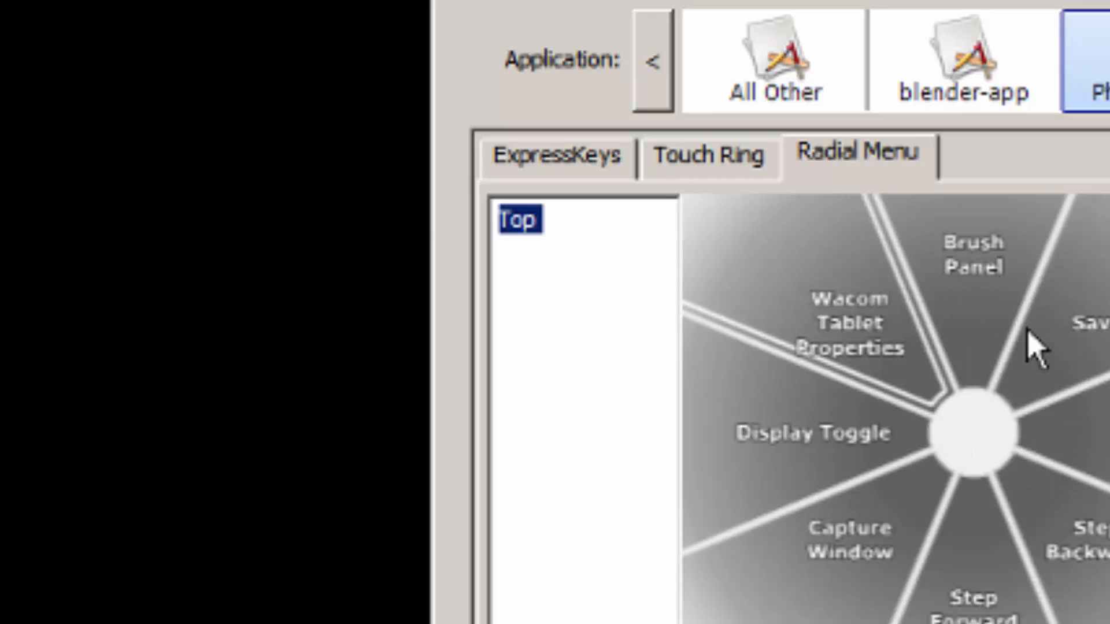
{"action": "mouse_move", "coordinate": [1008, 337]}
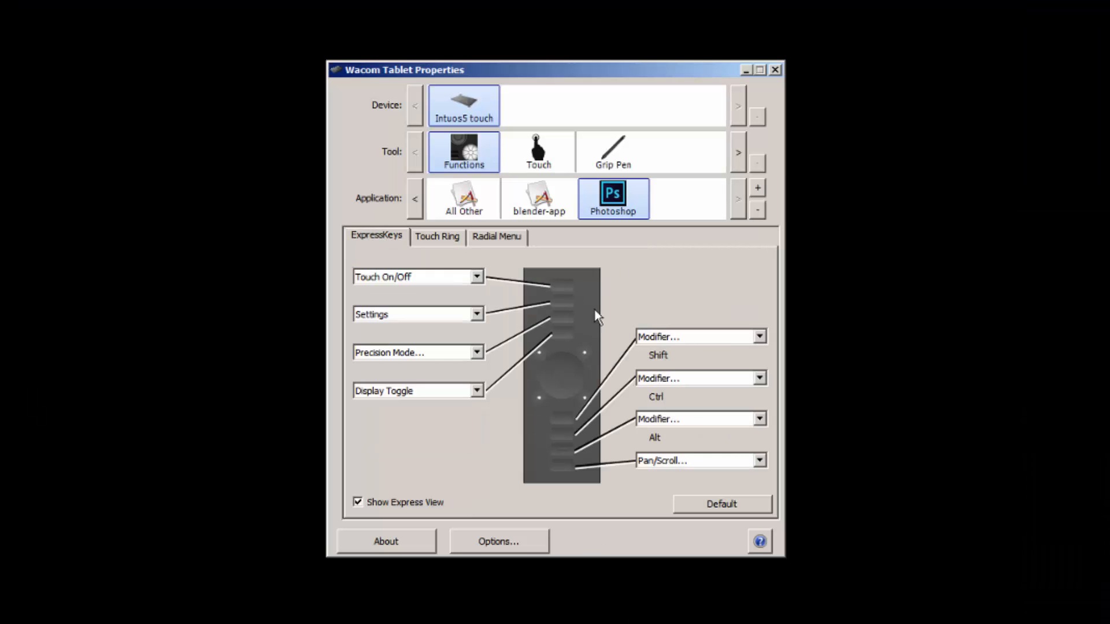
{"action": "mouse_move", "coordinate": [495, 477]}
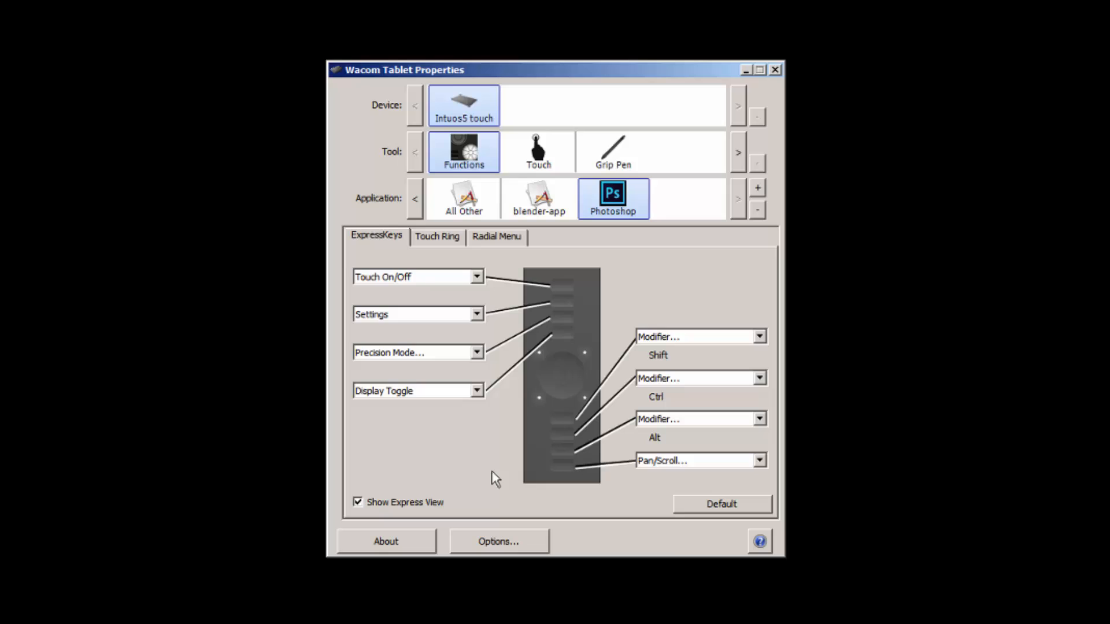
{"action": "mouse_move", "coordinate": [430, 241]}
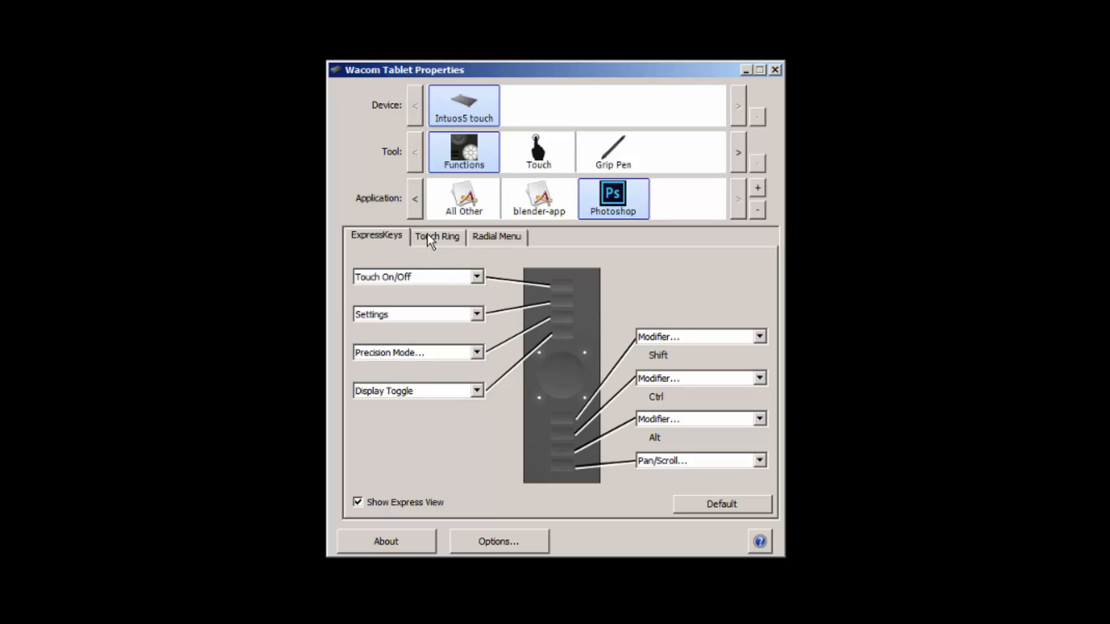
{"action": "mouse_move", "coordinate": [471, 417]}
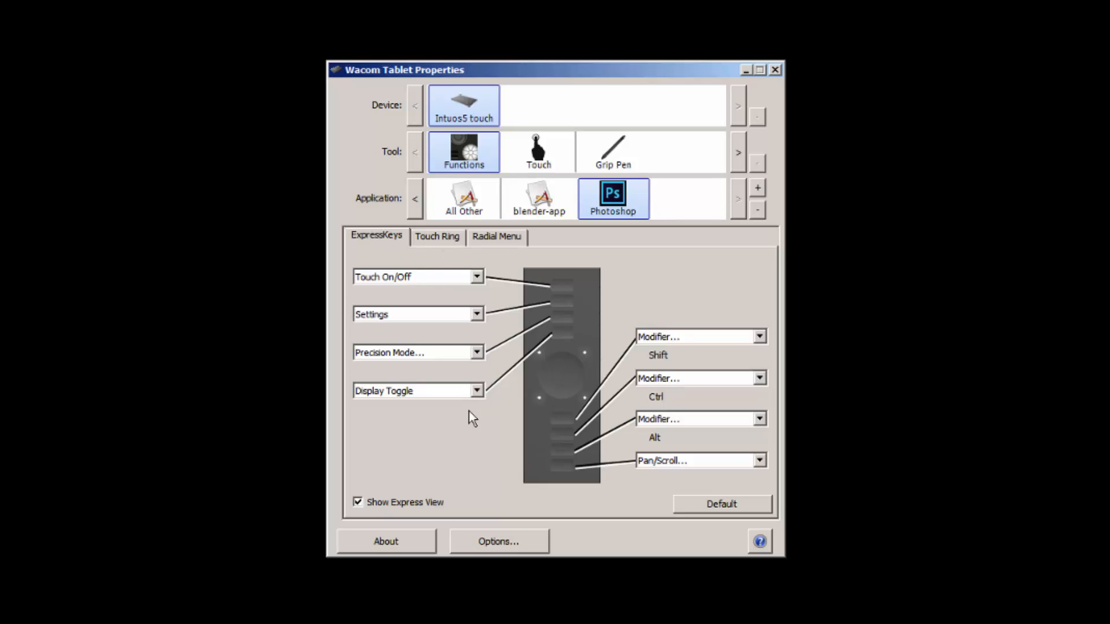
{"action": "mouse_move", "coordinate": [540, 339]}
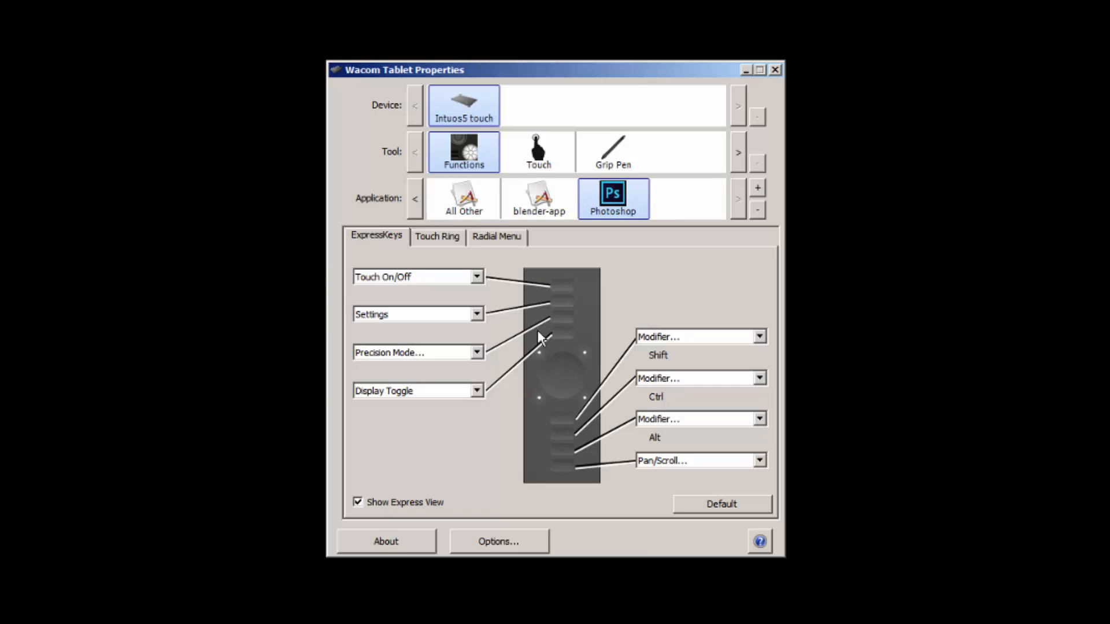
Step: Review Photoshop touch settings: Standard Gestures, My Gestures, then back to Touch Options with touch off
{"action": "left_click", "coordinate": [537, 152]}
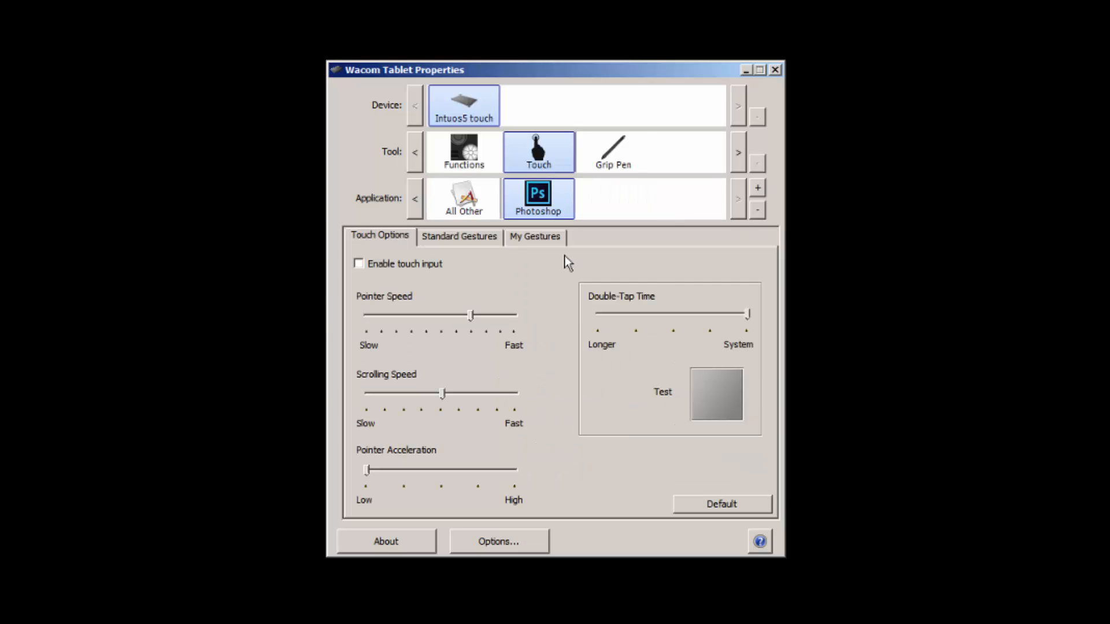
{"action": "mouse_move", "coordinate": [421, 278]}
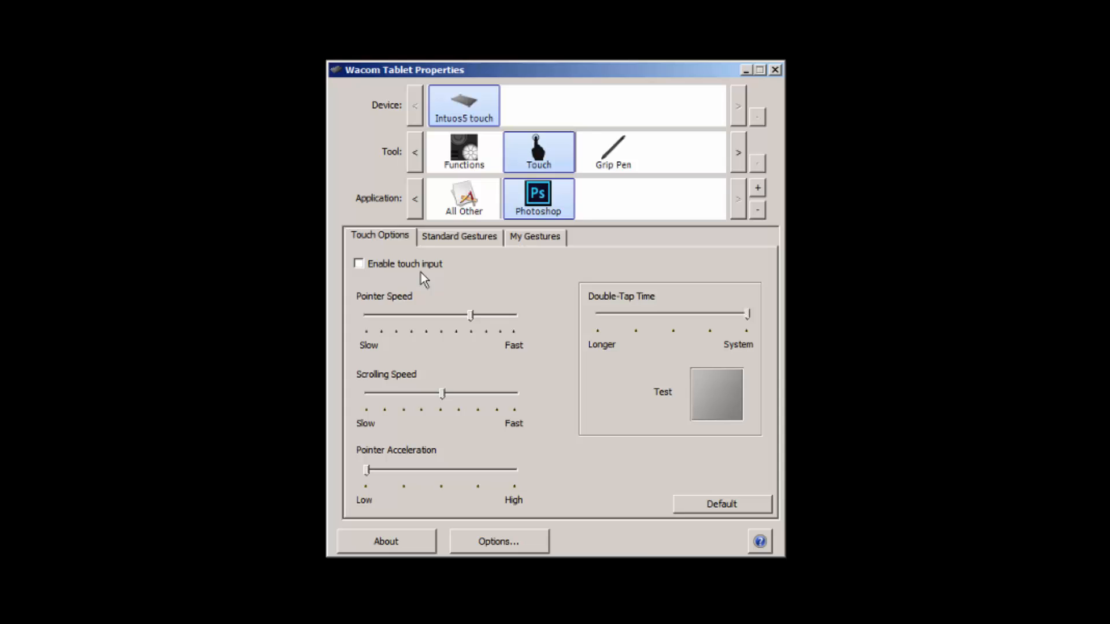
{"action": "mouse_move", "coordinate": [421, 276]}
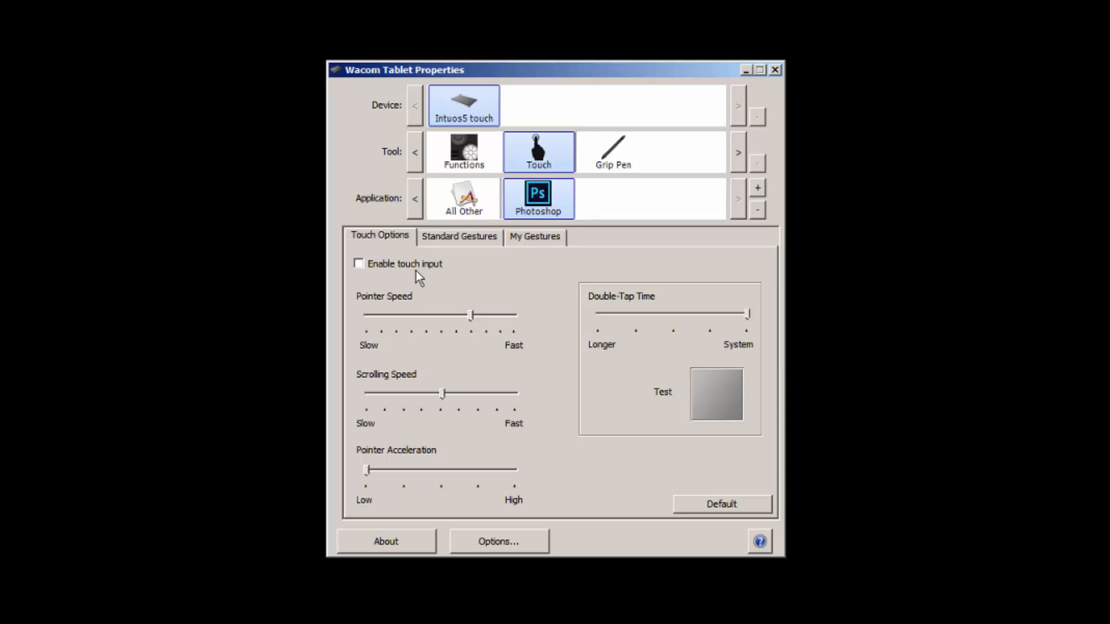
{"action": "mouse_move", "coordinate": [436, 280]}
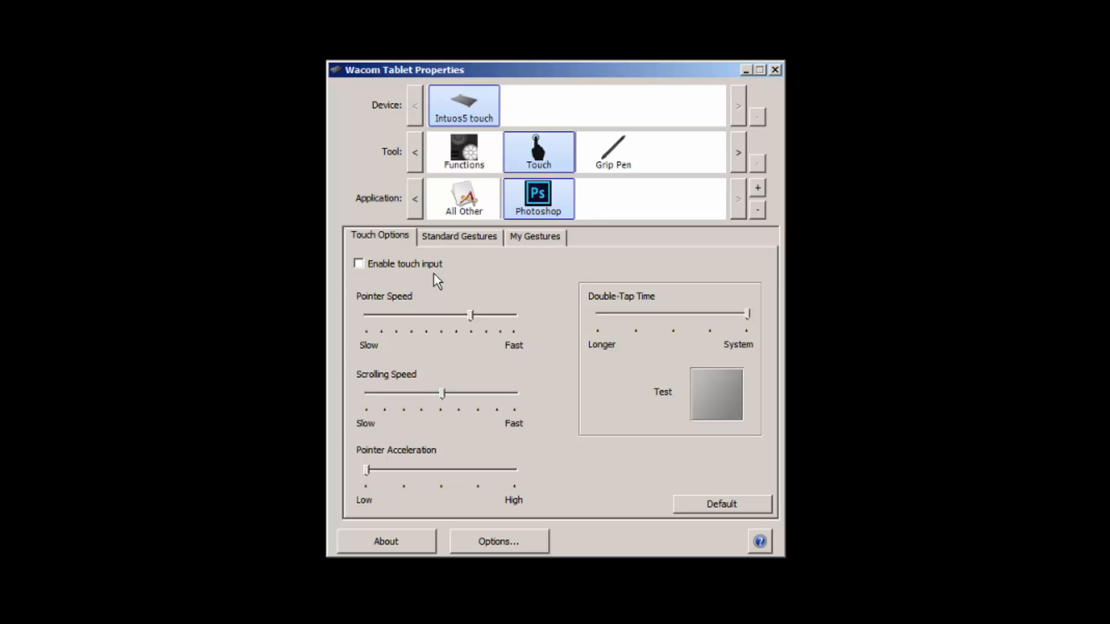
{"action": "left_click", "coordinate": [459, 236]}
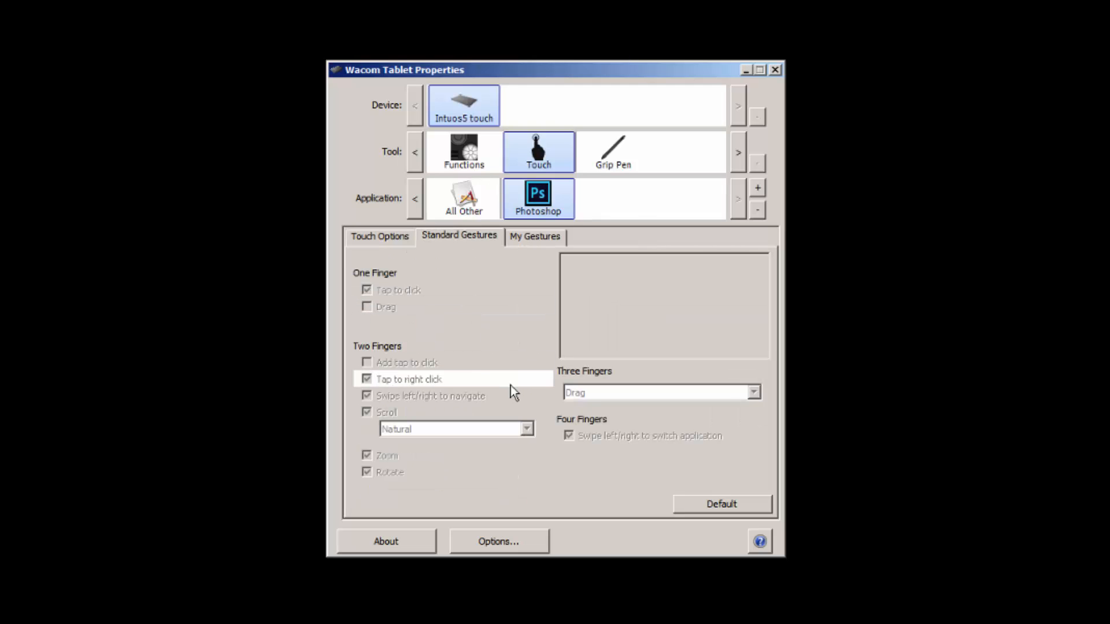
{"action": "left_click", "coordinate": [536, 236]}
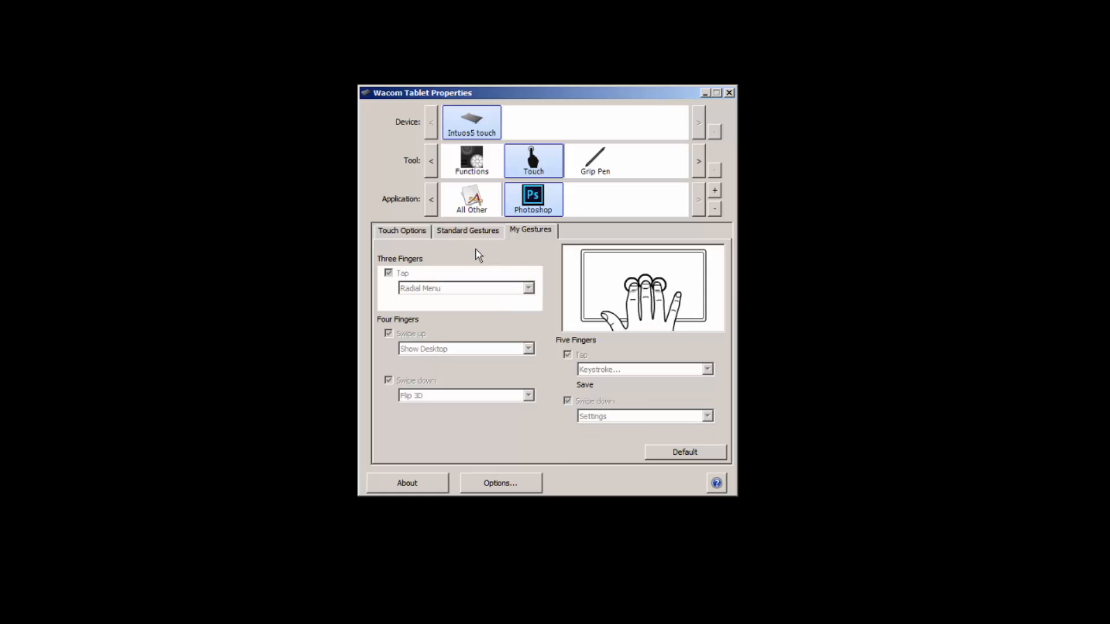
{"action": "left_click", "coordinate": [401, 230]}
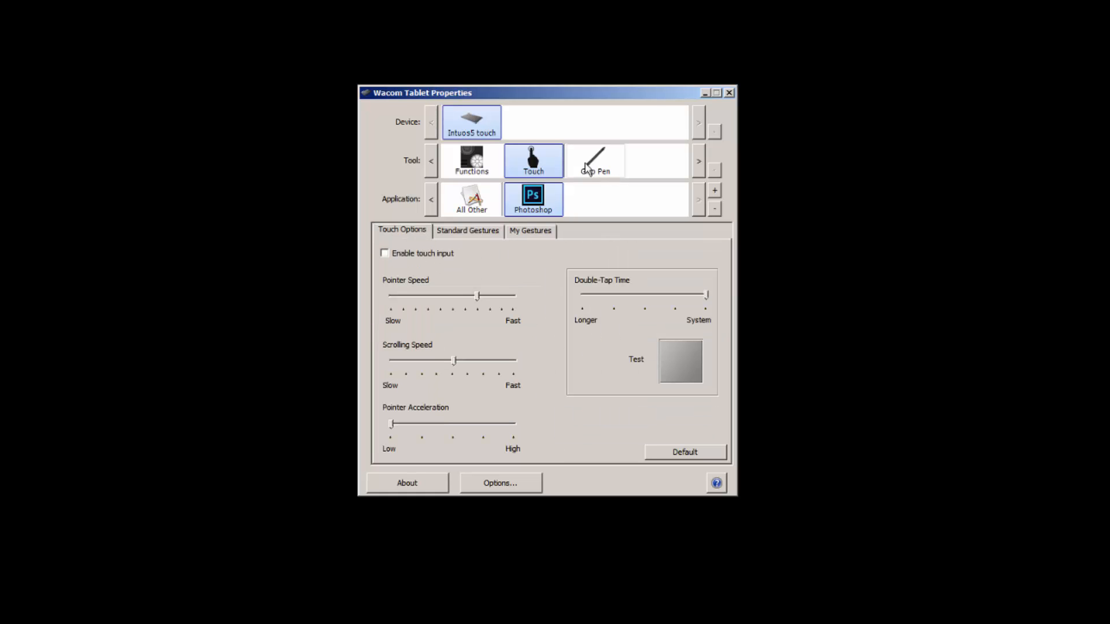
Step: Make the Grip Pen tip feel softer for All Other applications and show its Eraser settings
{"action": "left_click", "coordinate": [594, 161]}
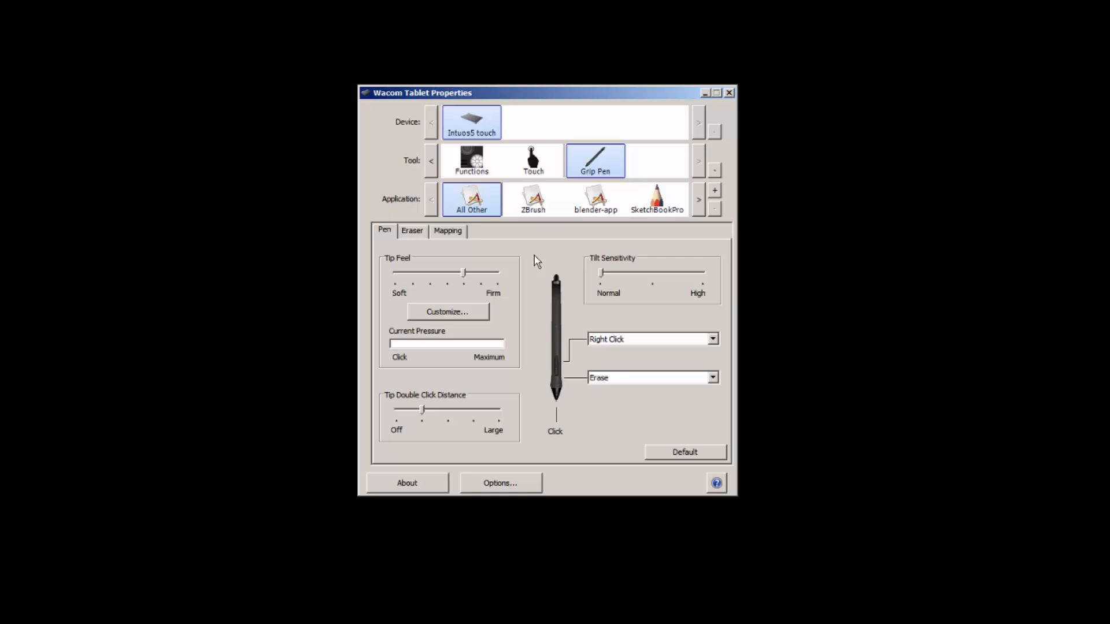
{"action": "mouse_move", "coordinate": [421, 244]}
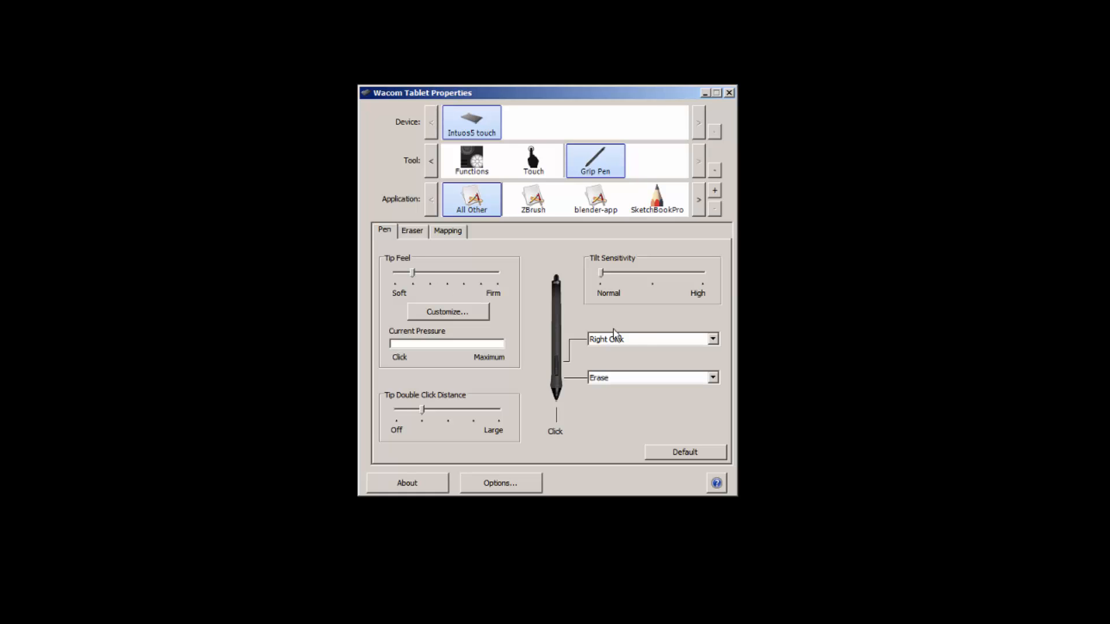
{"action": "mouse_move", "coordinate": [646, 289]}
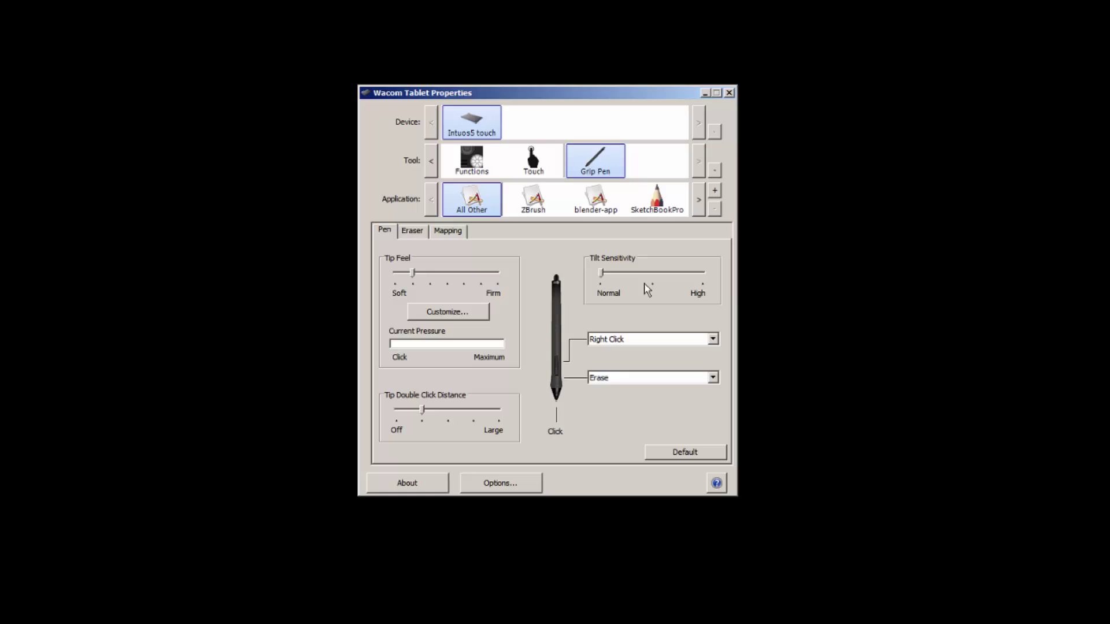
{"action": "mouse_move", "coordinate": [551, 358]}
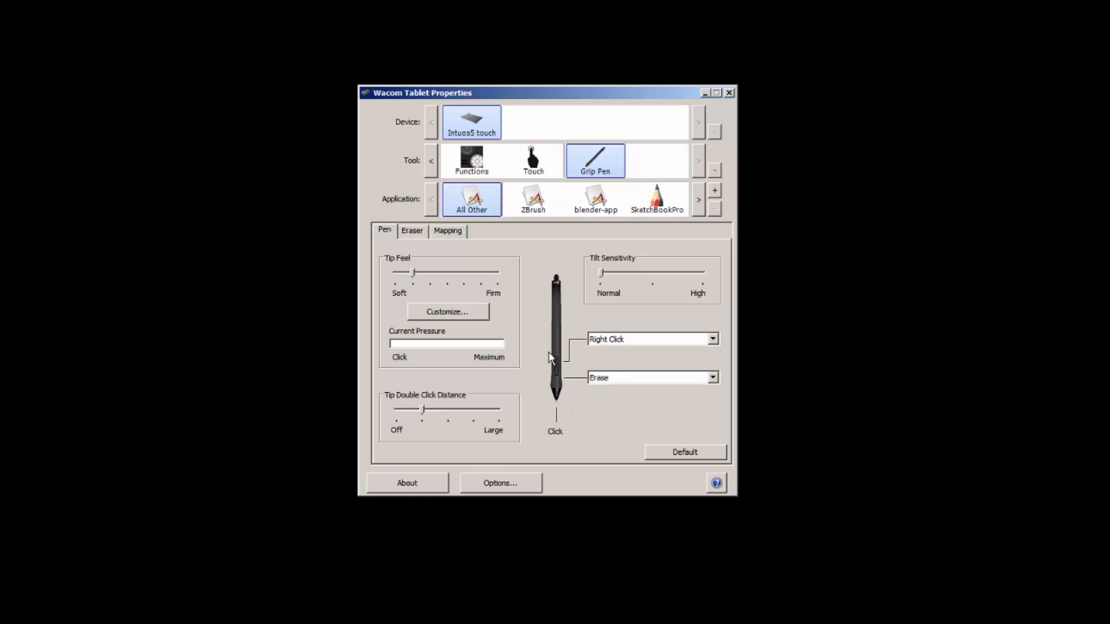
{"action": "mouse_move", "coordinate": [540, 310]}
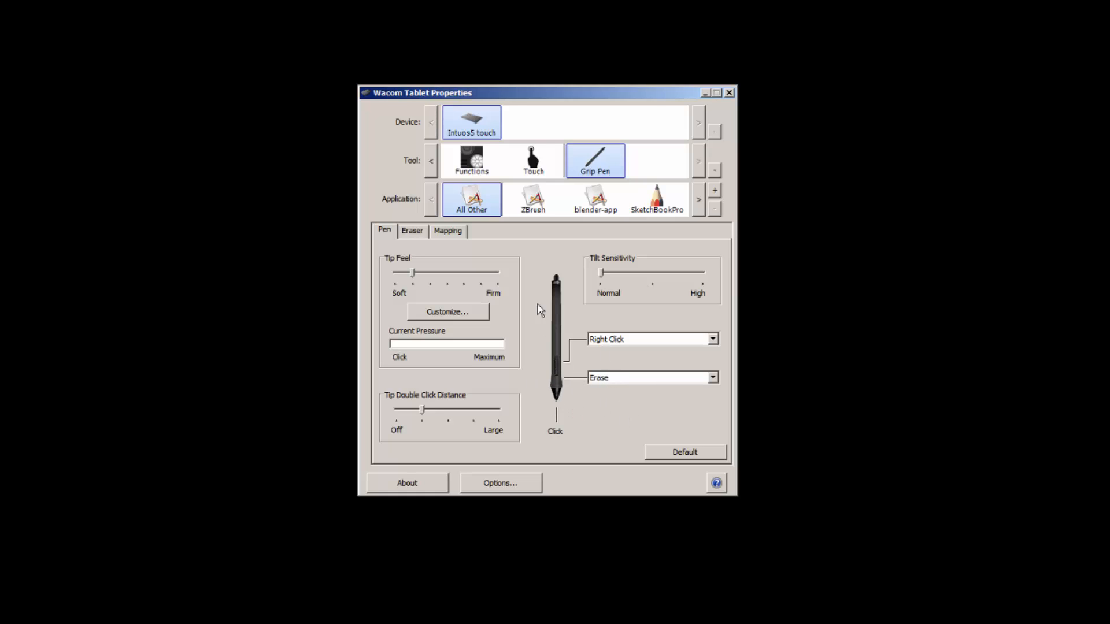
{"action": "left_click", "coordinate": [412, 230]}
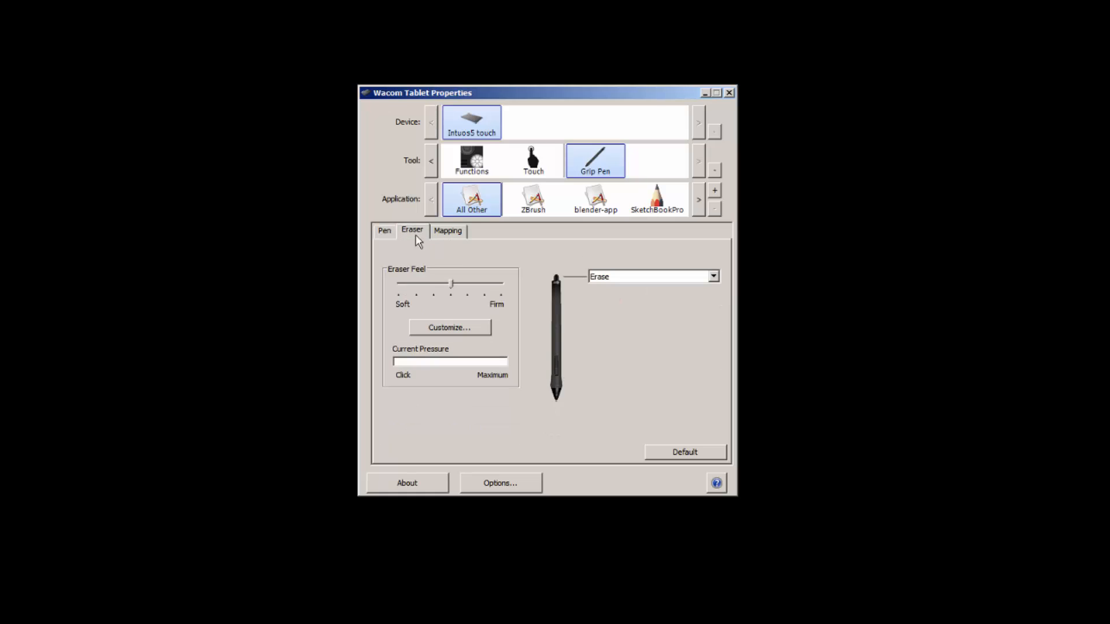
{"action": "mouse_move", "coordinate": [459, 243]}
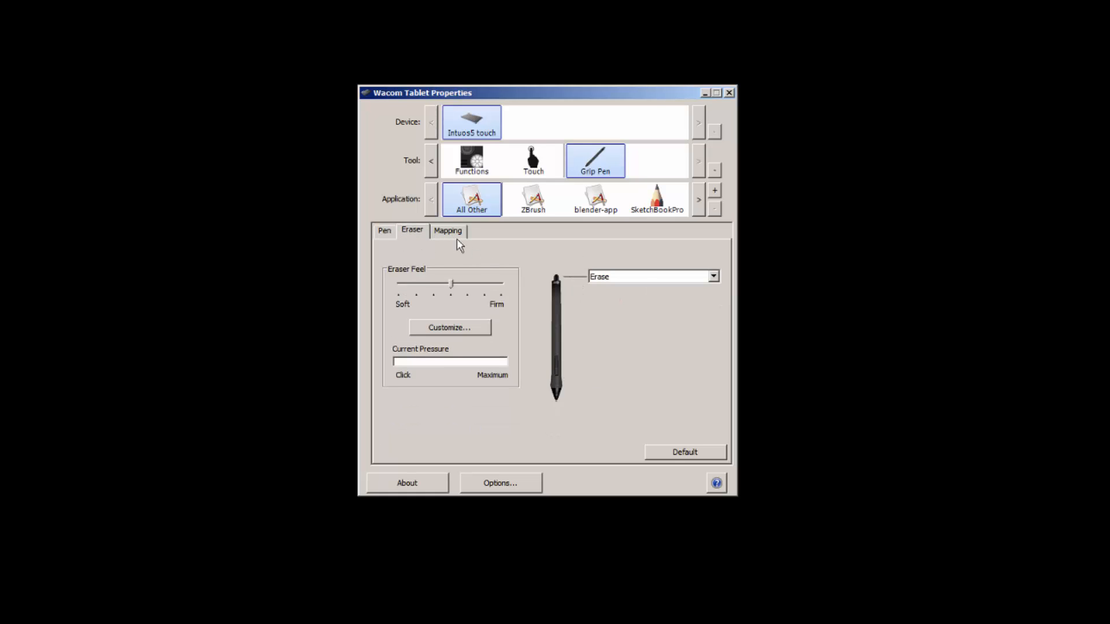
{"action": "left_click", "coordinate": [446, 231]}
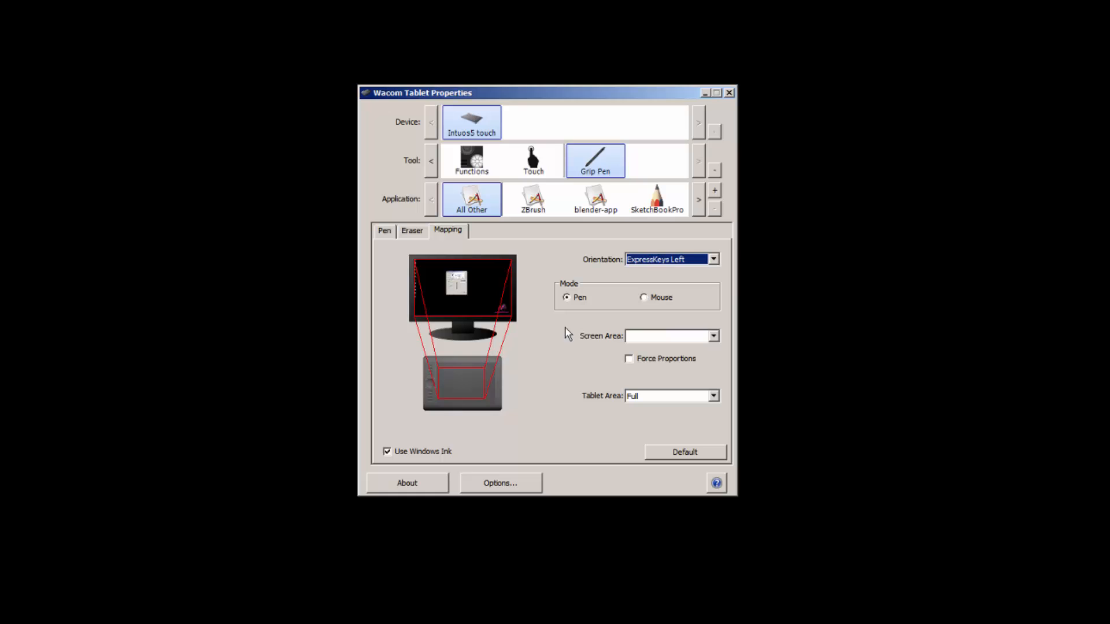
{"action": "mouse_move", "coordinate": [541, 332]}
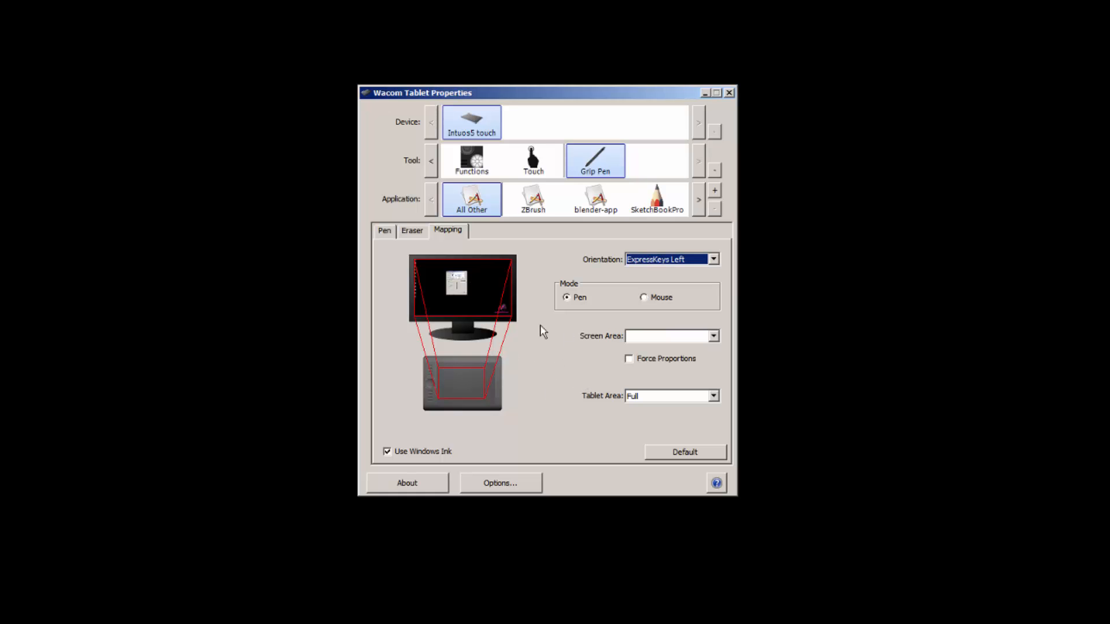
{"action": "mouse_move", "coordinate": [400, 290]}
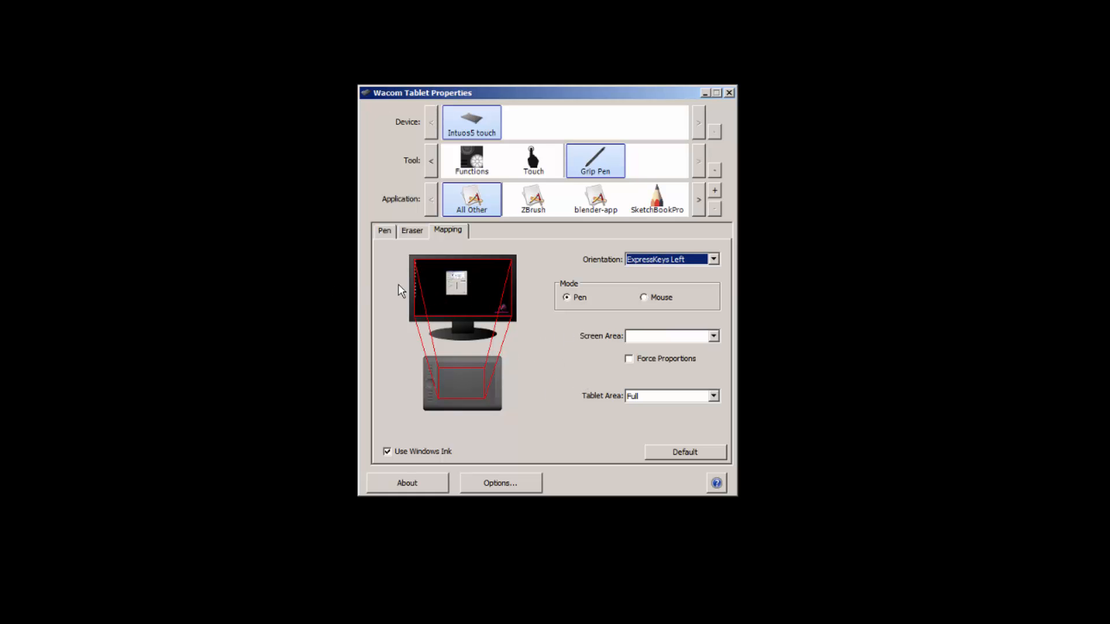
{"action": "mouse_move", "coordinate": [453, 307]}
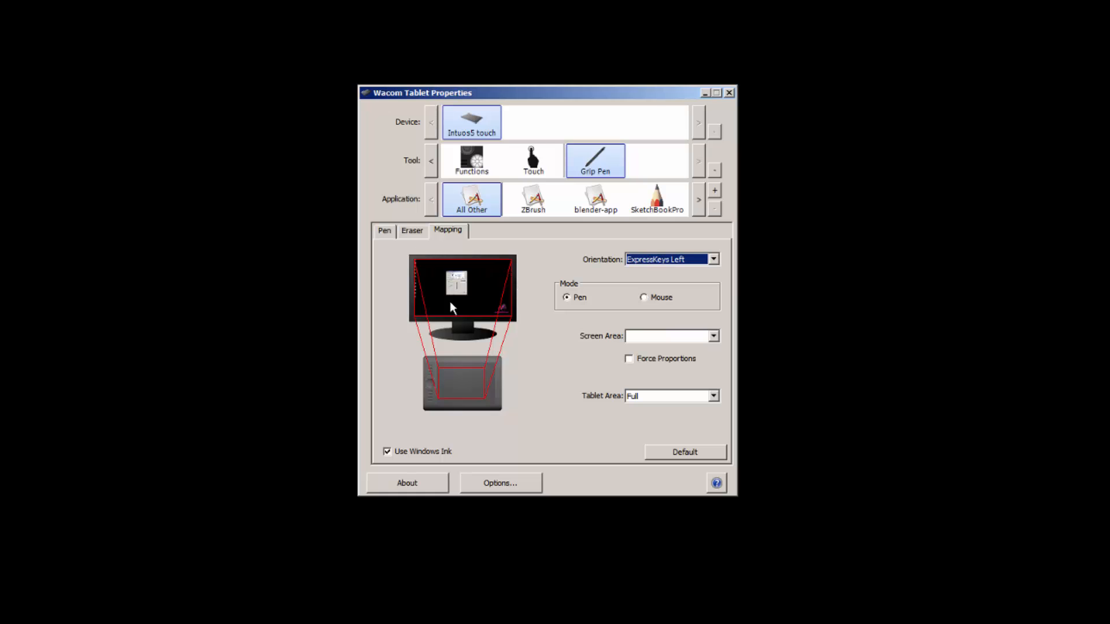
{"action": "mouse_move", "coordinate": [427, 302]}
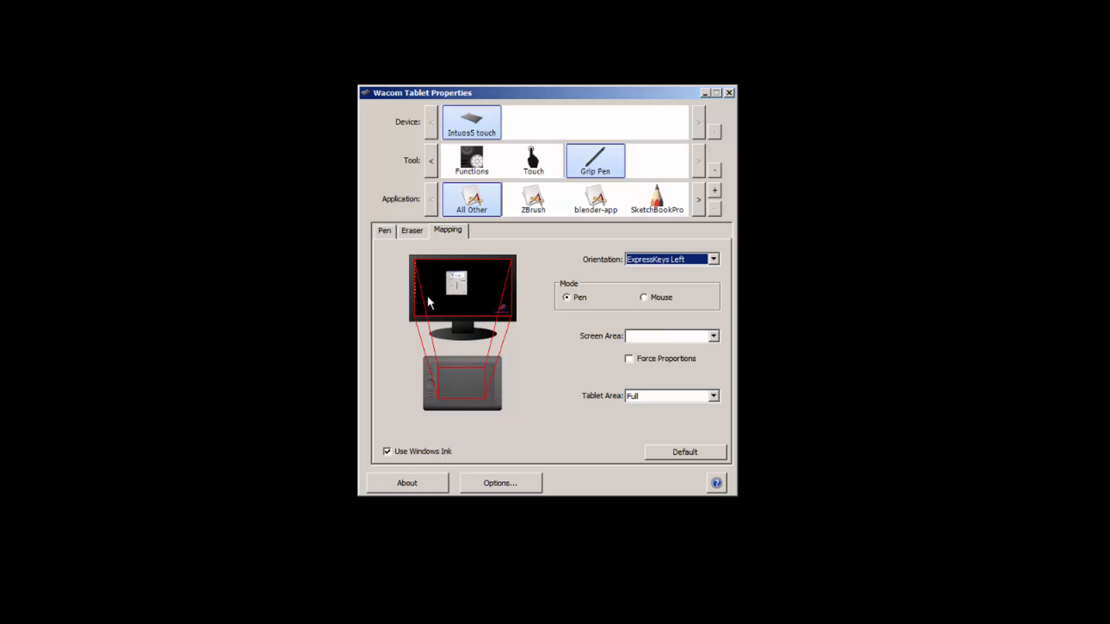
{"action": "mouse_move", "coordinate": [439, 316]}
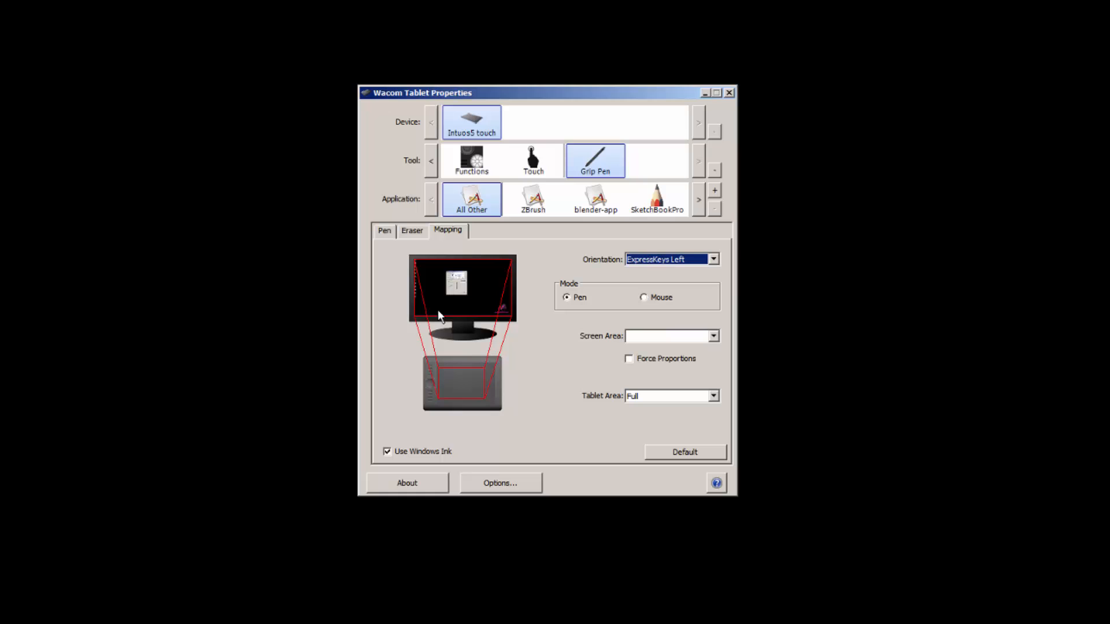
{"action": "mouse_move", "coordinate": [474, 302]}
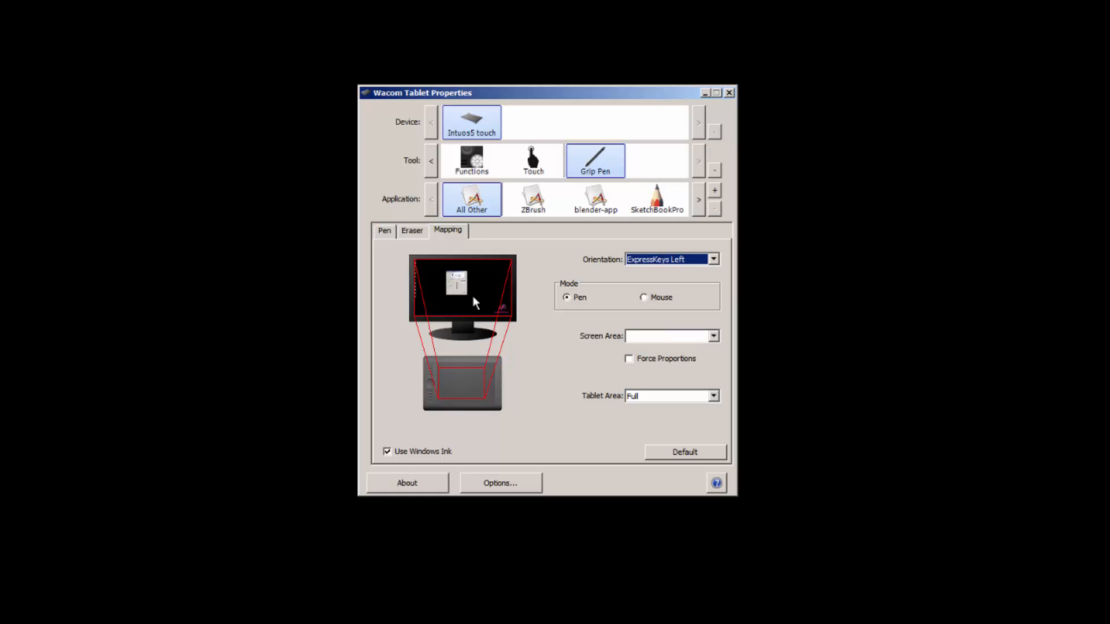
{"action": "mouse_move", "coordinate": [437, 370]}
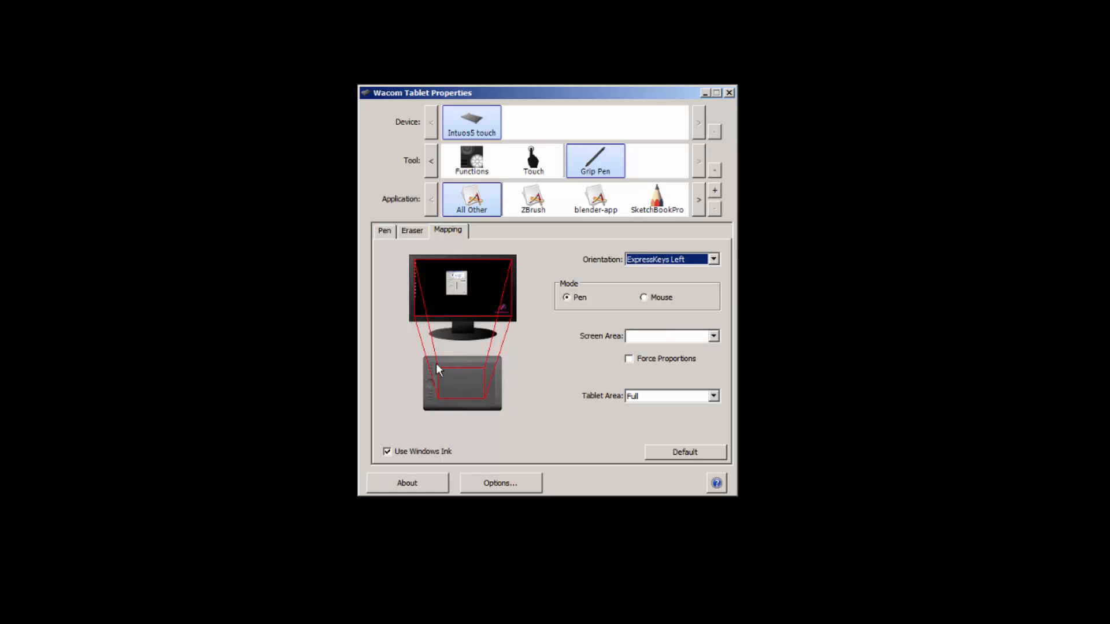
{"action": "mouse_move", "coordinate": [434, 382]}
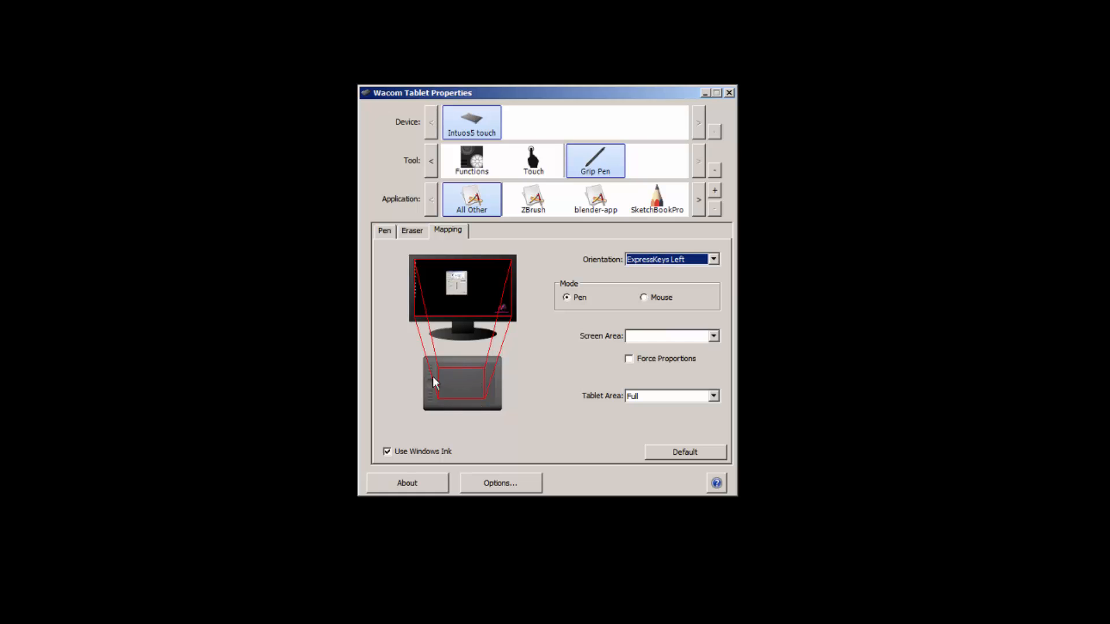
{"action": "mouse_move", "coordinate": [569, 405]}
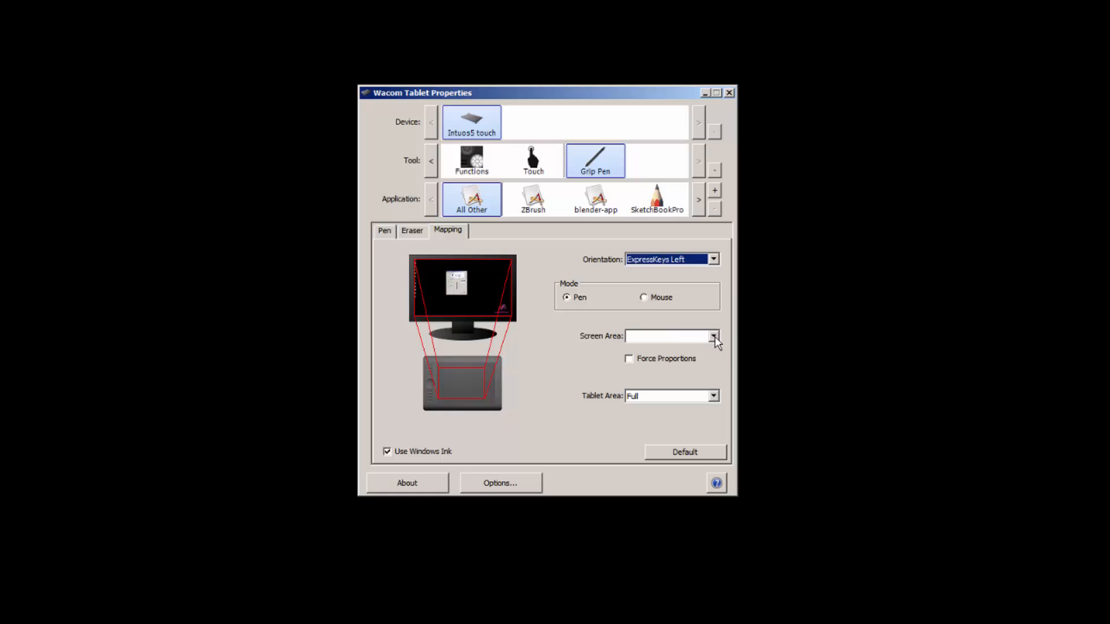
{"action": "left_click", "coordinate": [713, 336]}
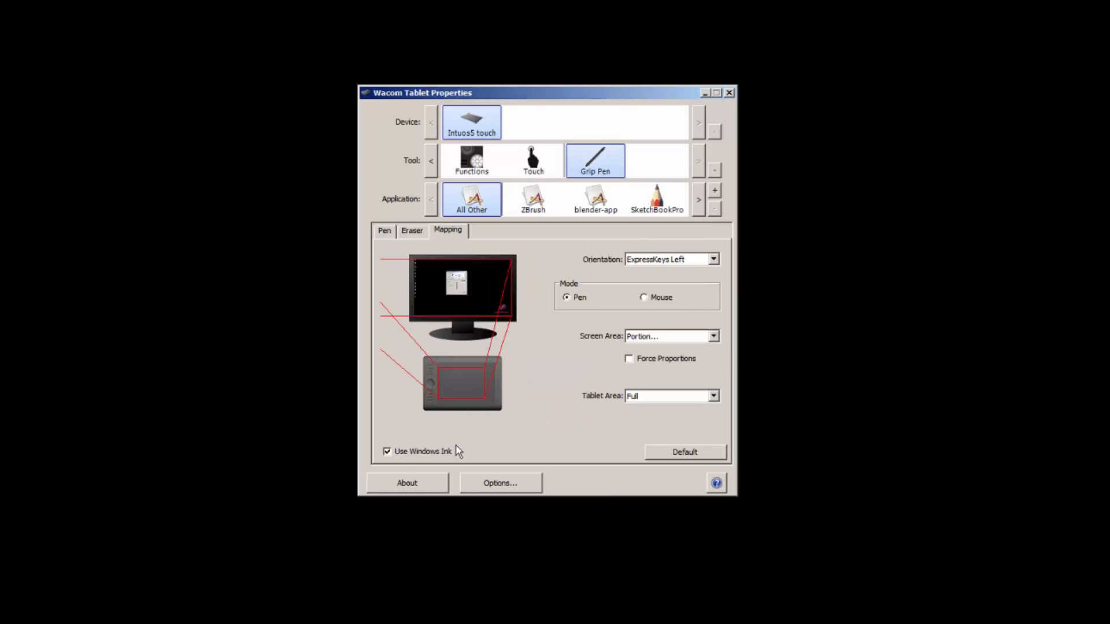
{"action": "mouse_move", "coordinate": [615, 376]}
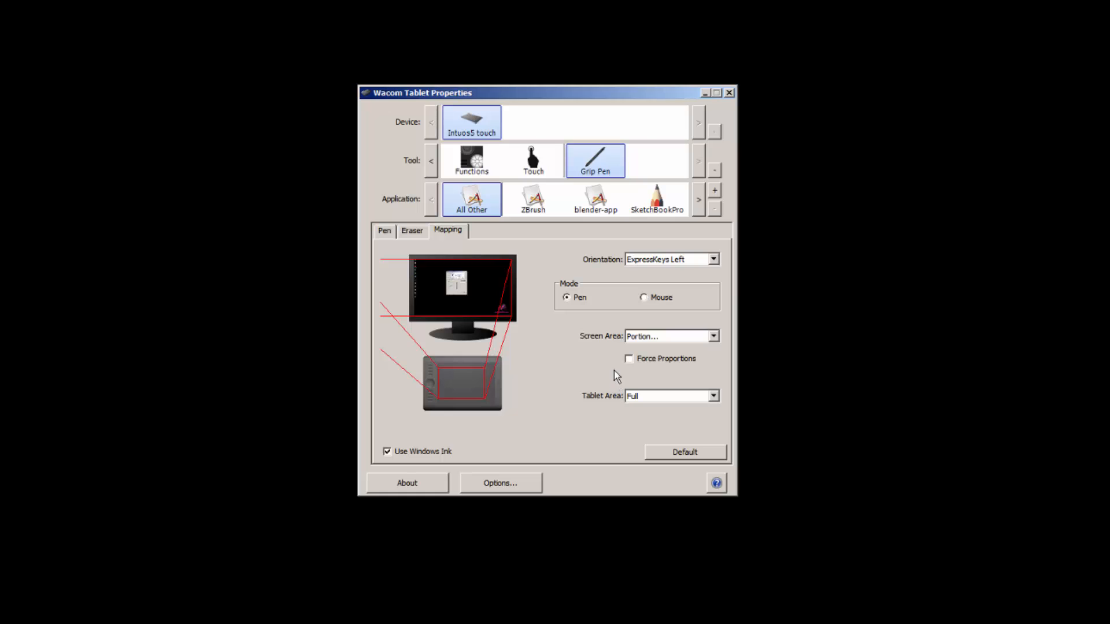
{"action": "mouse_move", "coordinate": [582, 397]}
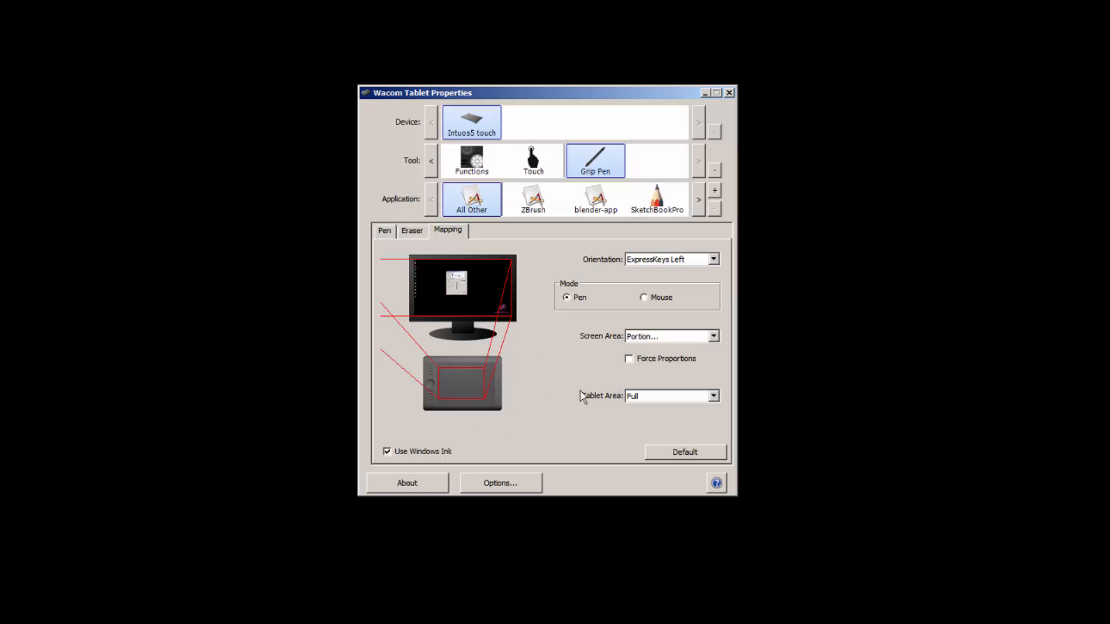
{"action": "left_click", "coordinate": [713, 335]}
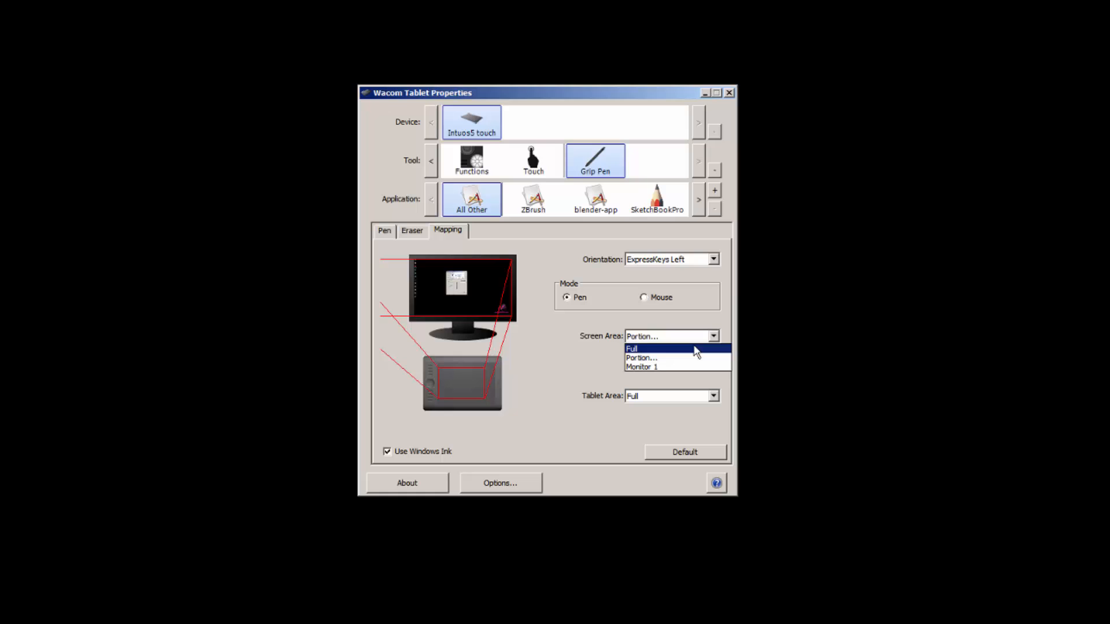
{"action": "left_click", "coordinate": [631, 347]}
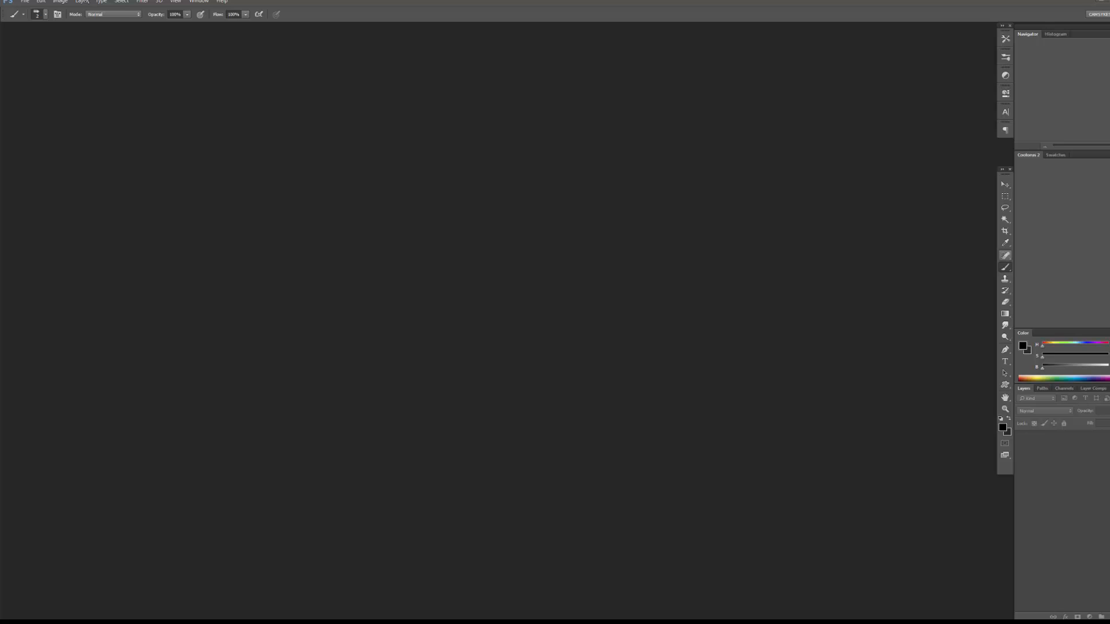
Step: Create a new blank 2560×1920 px, 300 ppi Photoshop document
{"action": "left_click", "coordinate": [24, 1]}
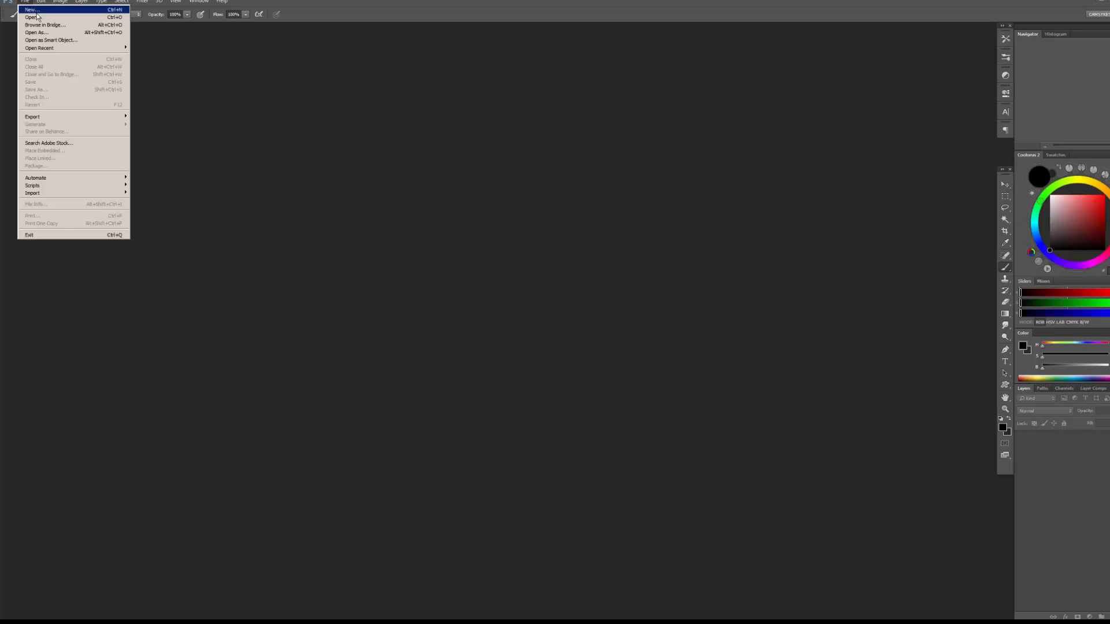
{"action": "left_click", "coordinate": [30, 9]}
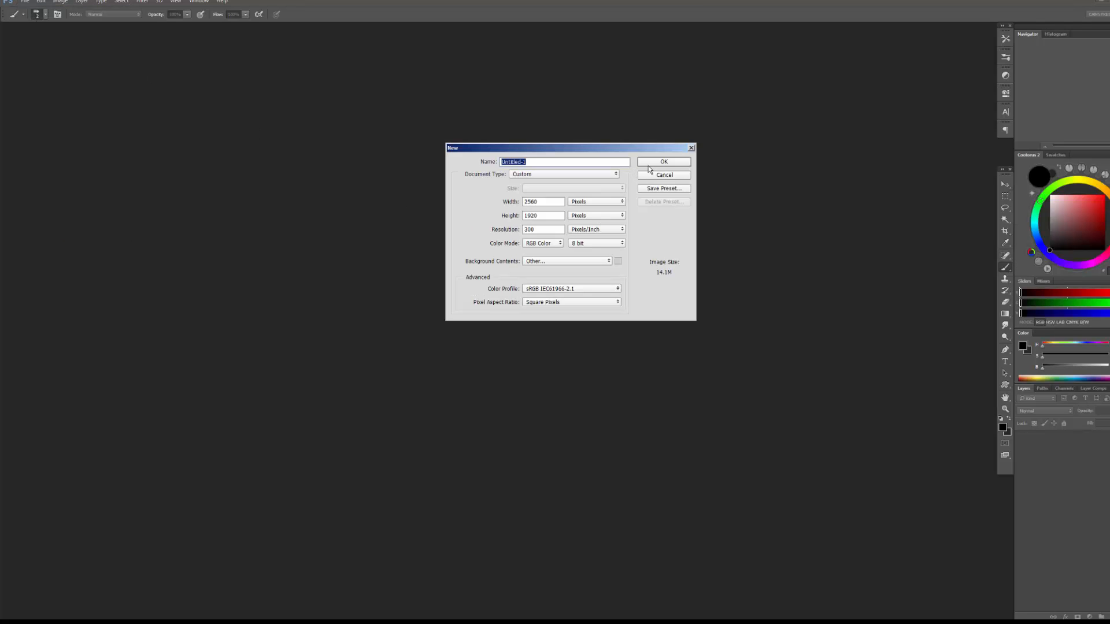
{"action": "left_click", "coordinate": [664, 162]}
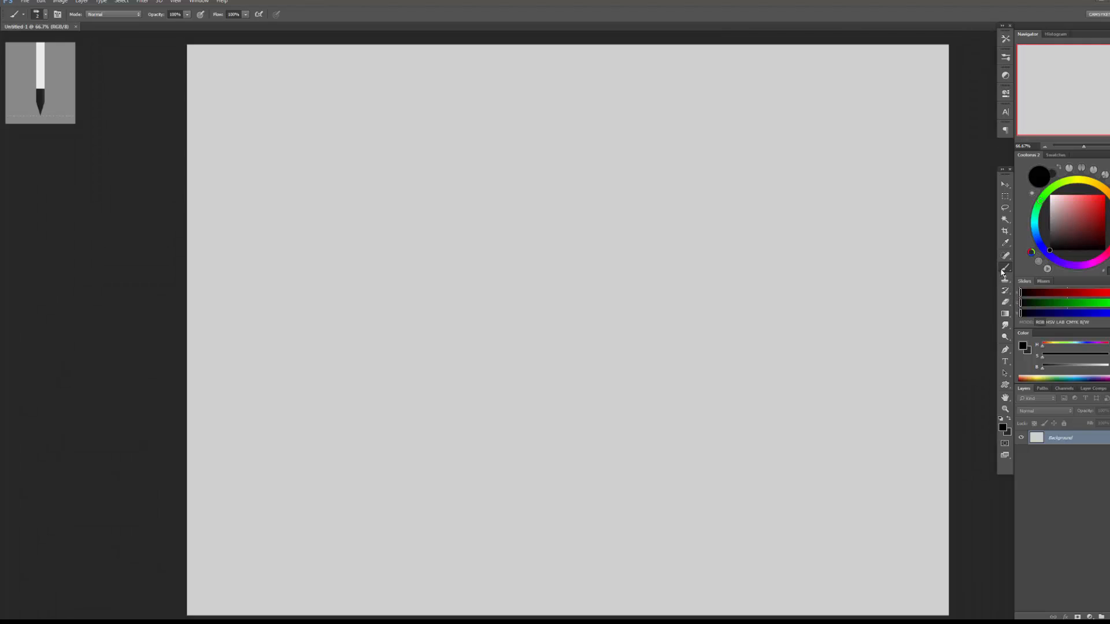
{"action": "mouse_move", "coordinate": [1097, 392]}
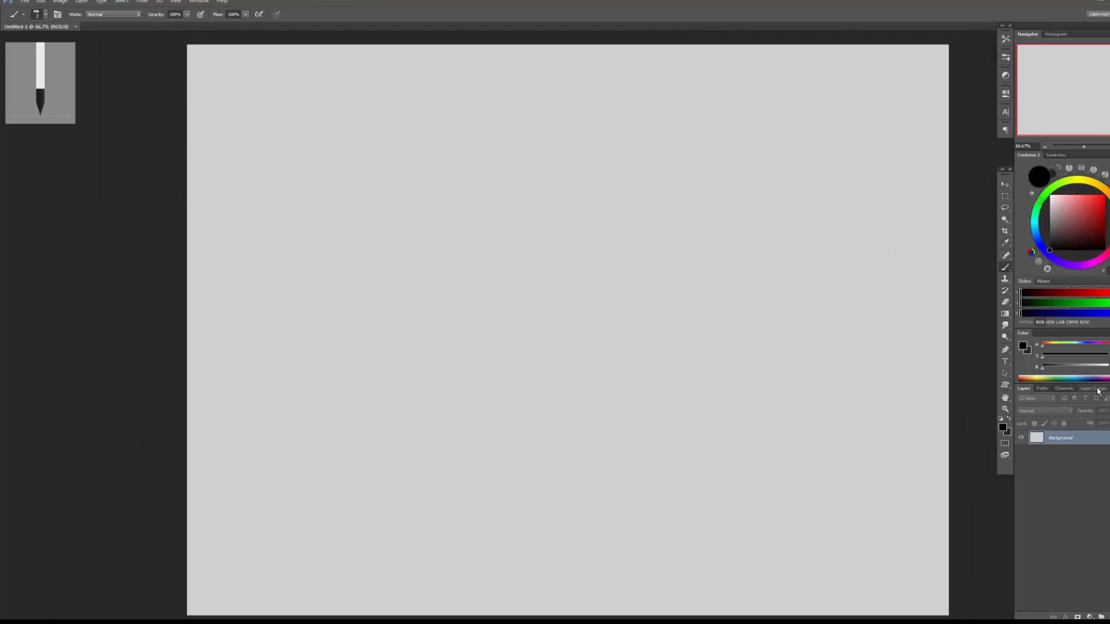
Step: Show the Brush panel, enable Brush Pose and go to the Transfer settings
{"action": "left_click", "coordinate": [199, 1]}
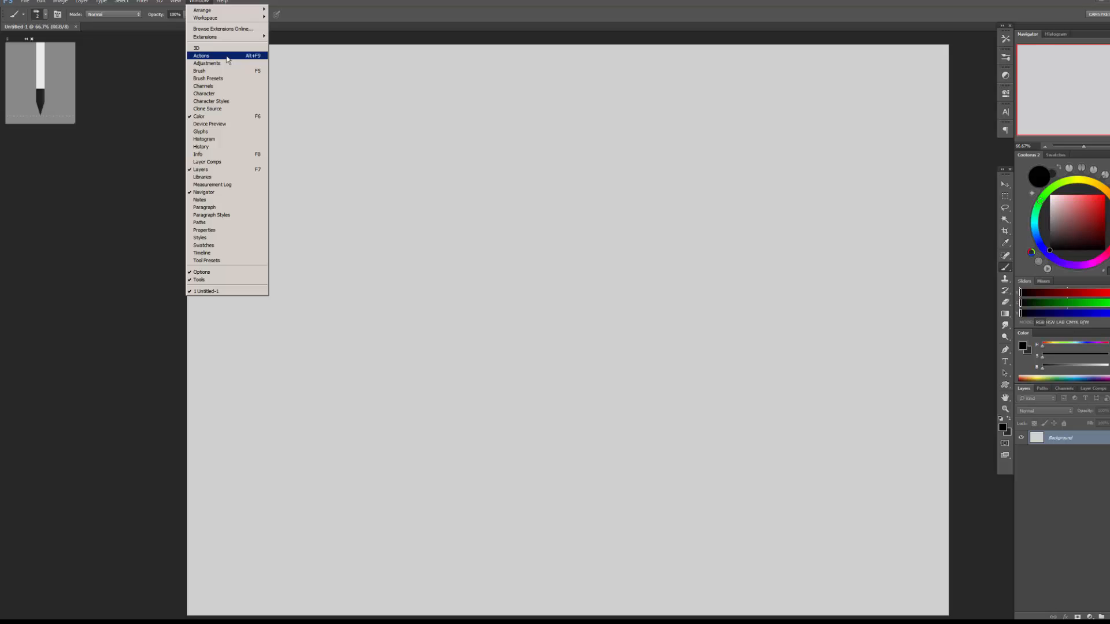
{"action": "left_click", "coordinate": [199, 71]}
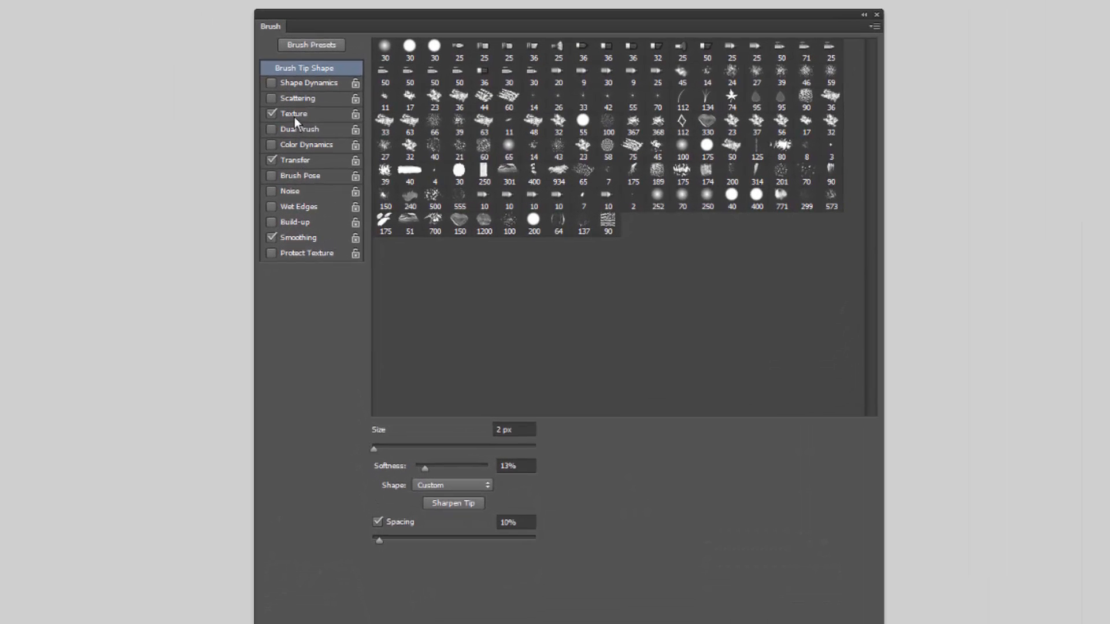
{"action": "left_click", "coordinate": [295, 159]}
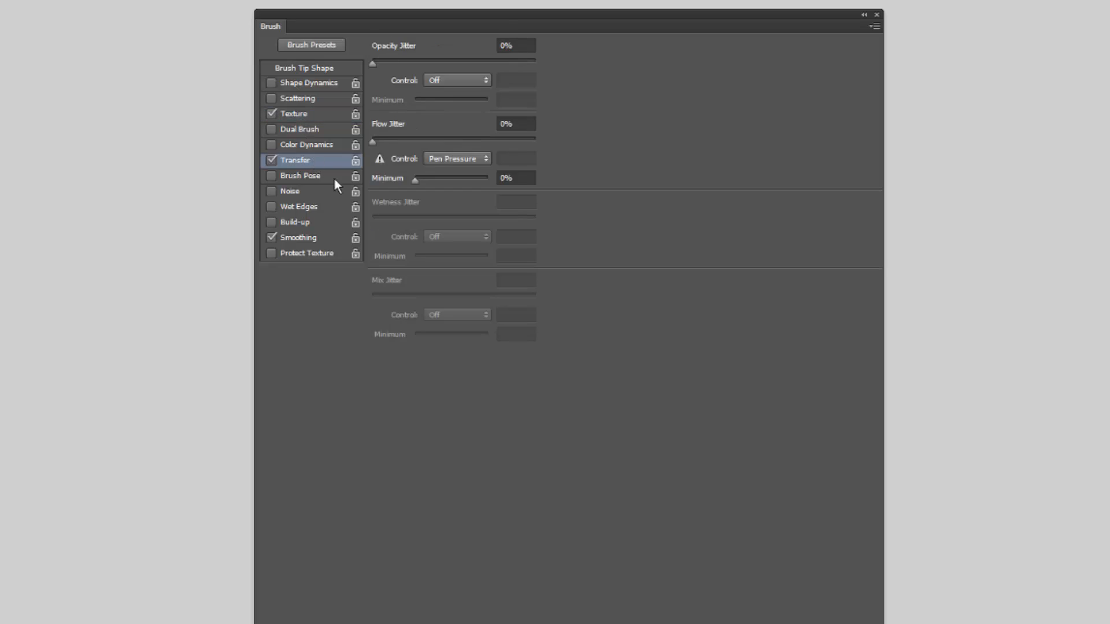
{"action": "left_click", "coordinate": [301, 176]}
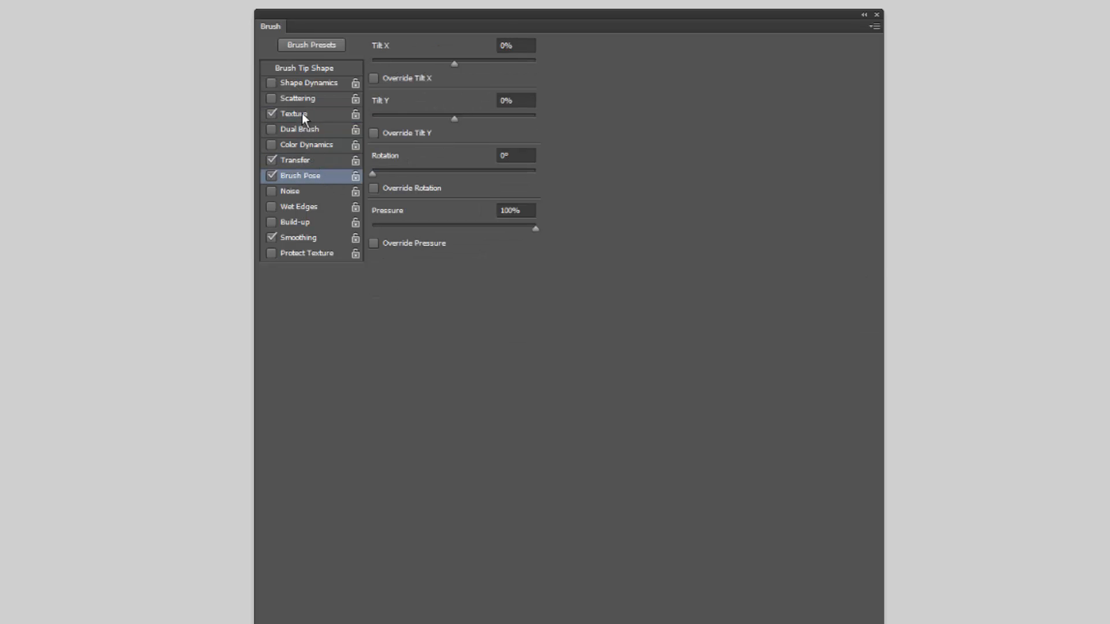
{"action": "left_click", "coordinate": [295, 162]}
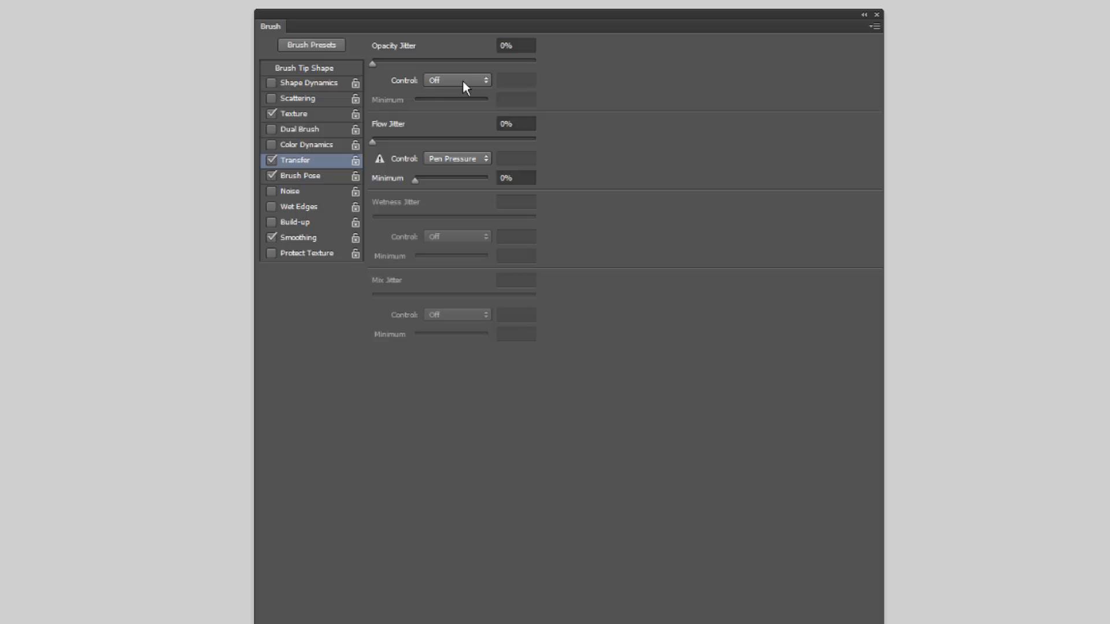
Step: Set Transfer Opacity Jitter control to Pen Pressure and Shape Dynamics Angle Jitter to Pen Tilt
{"action": "left_click", "coordinate": [457, 80]}
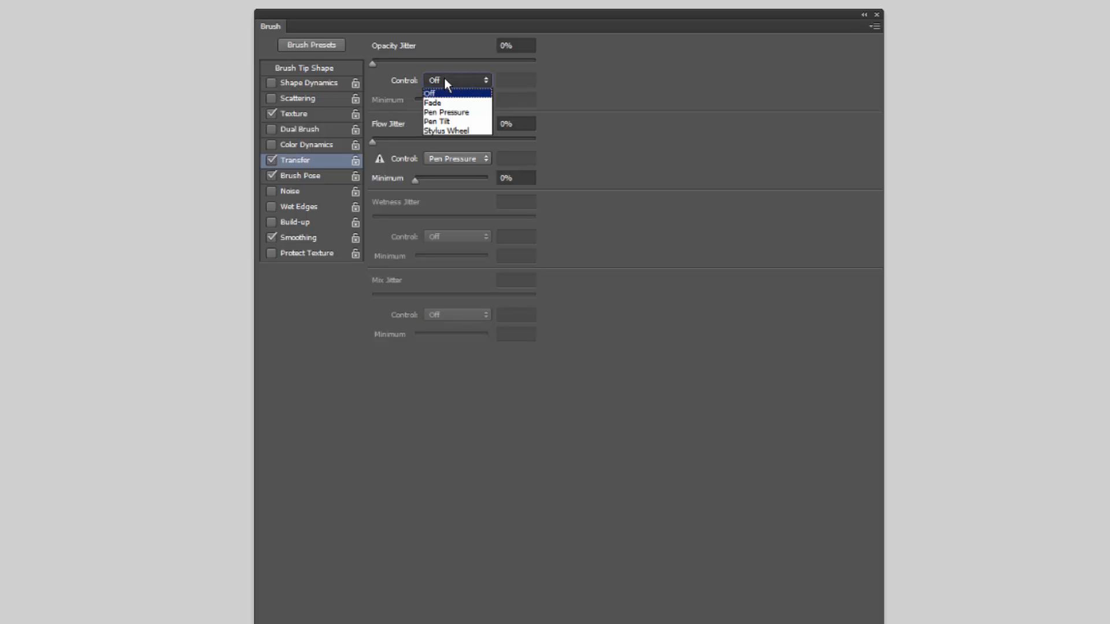
{"action": "mouse_move", "coordinate": [460, 112]}
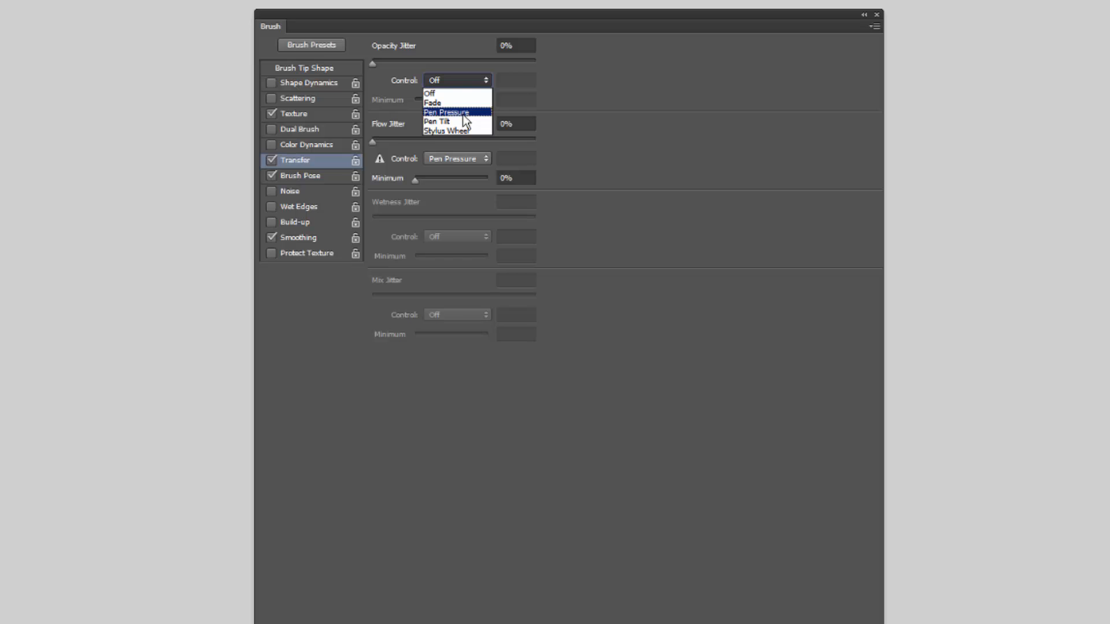
{"action": "left_click", "coordinate": [445, 112]}
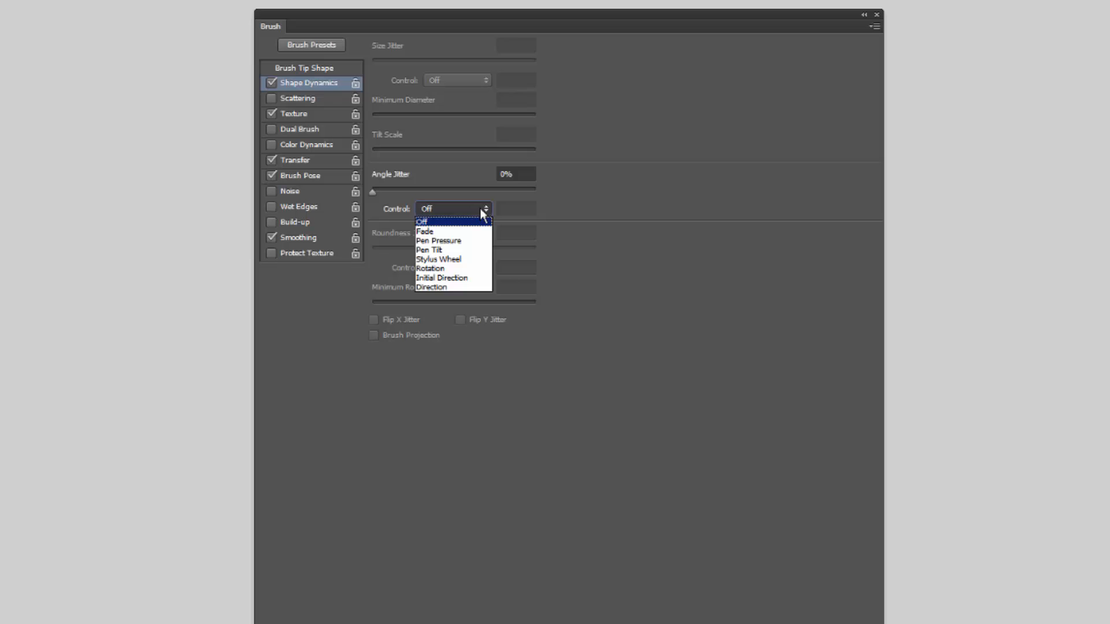
{"action": "mouse_move", "coordinate": [459, 249]}
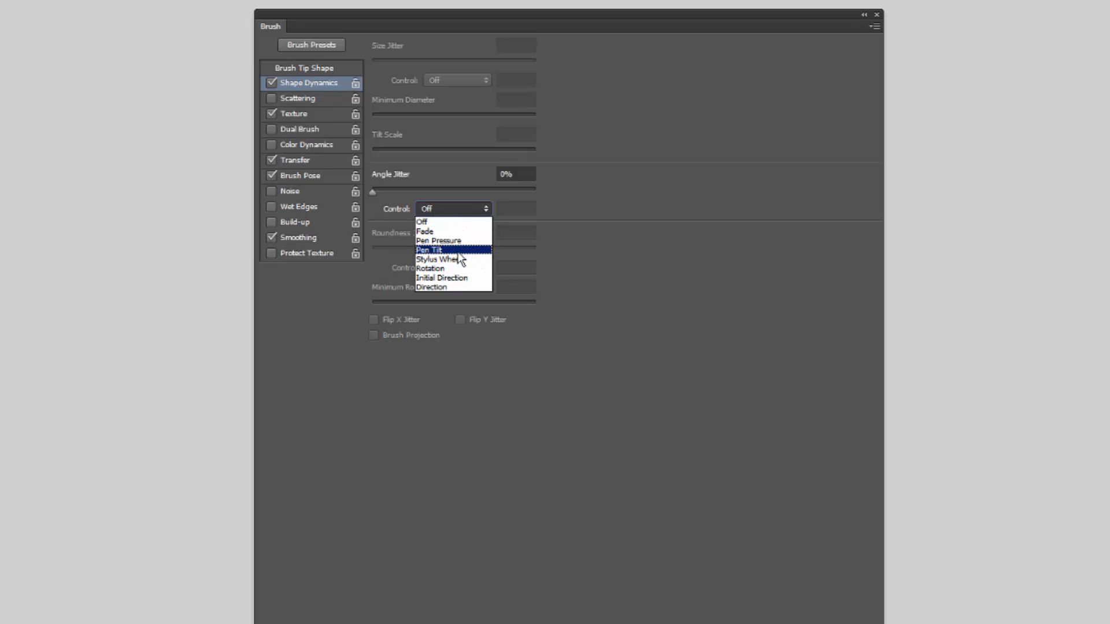
{"action": "left_click", "coordinate": [453, 208]}
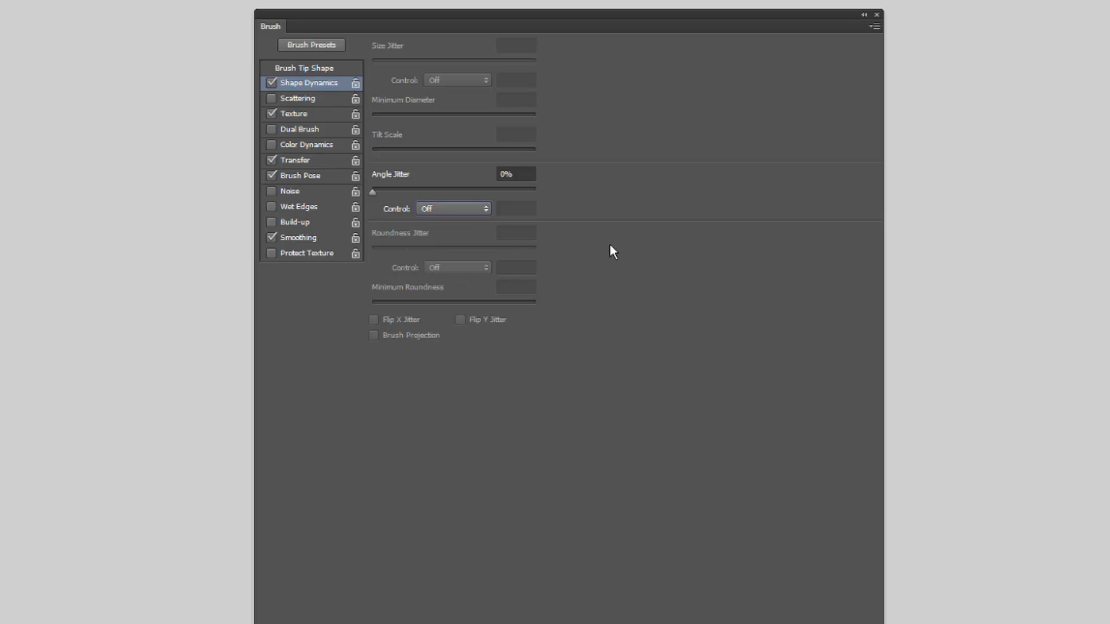